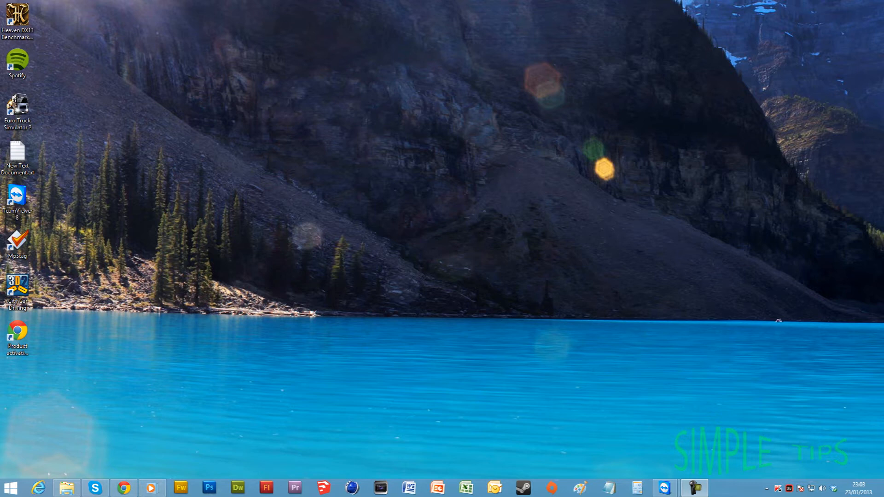
Bring up the Run box from the Start button with cmd entered in the Open field.
click(11, 487)
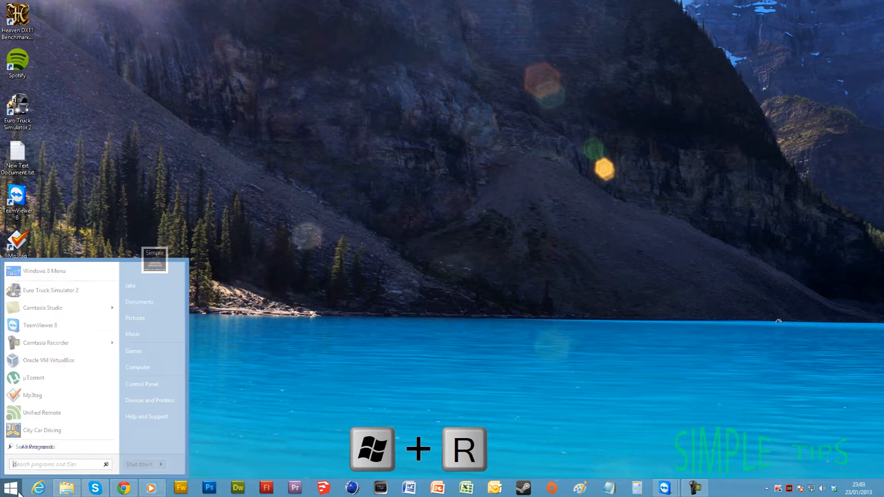
text(cmd)
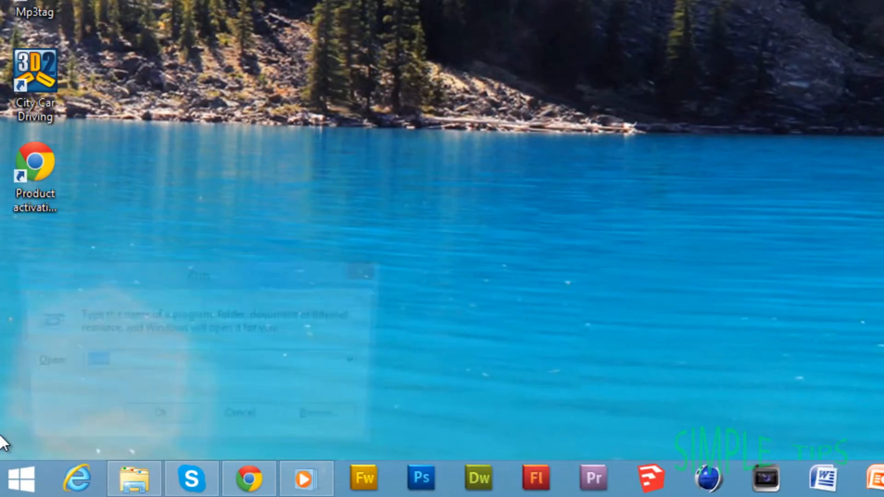
text(cmd)
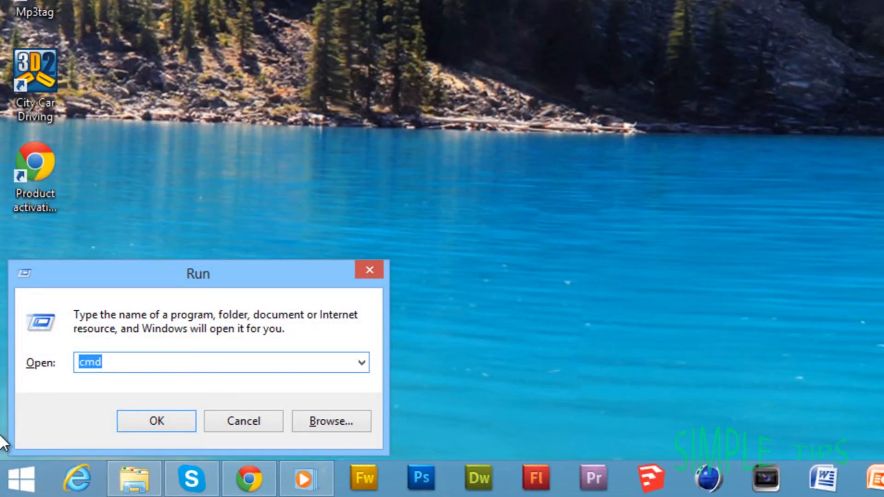
Launch Command Prompt and run ipconfig /all to list every adapter's configuration.
click(156, 421)
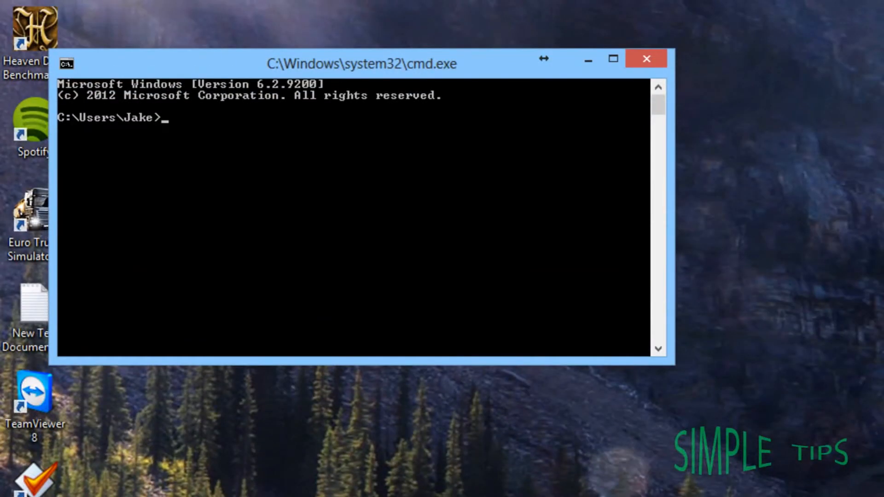
text(ip)
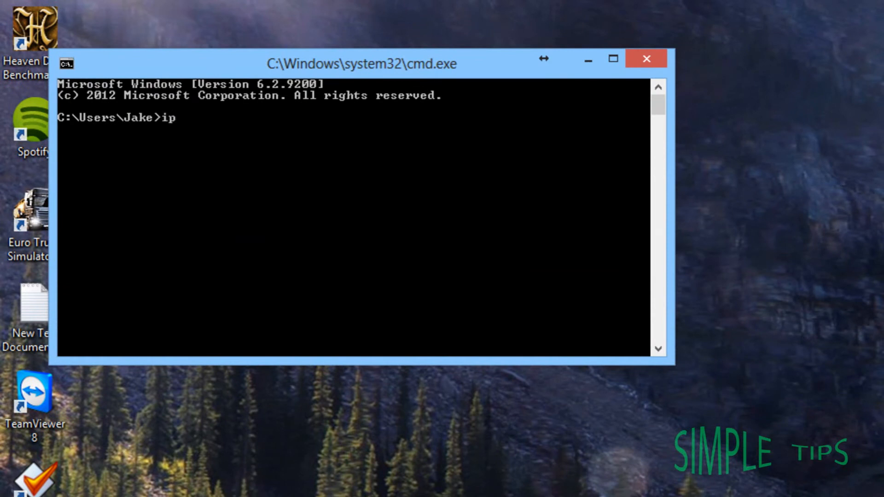
text(confi)
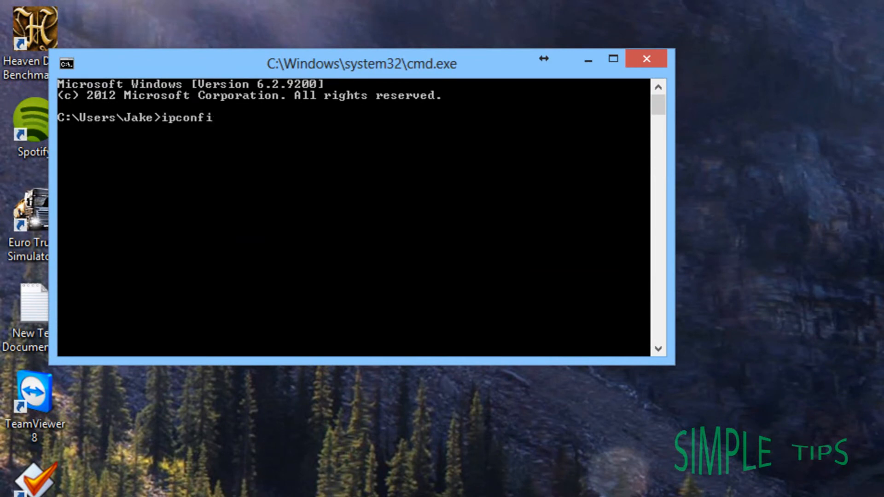
text(g)
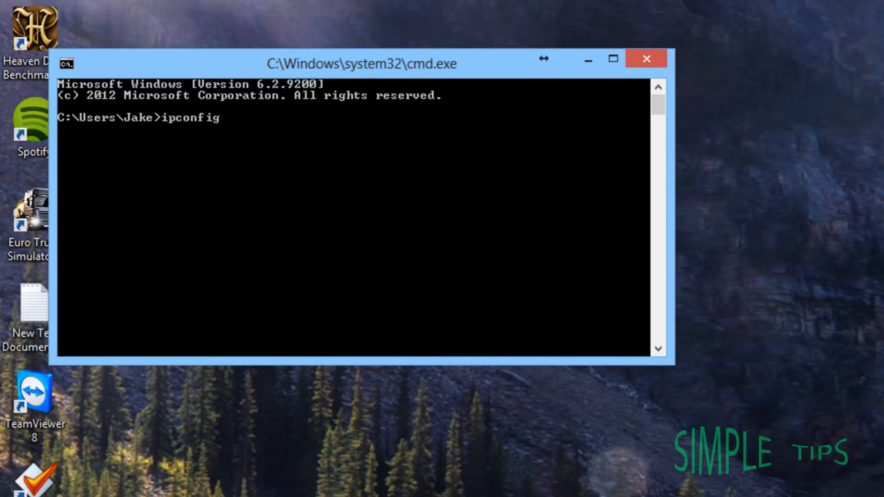
text(/a)
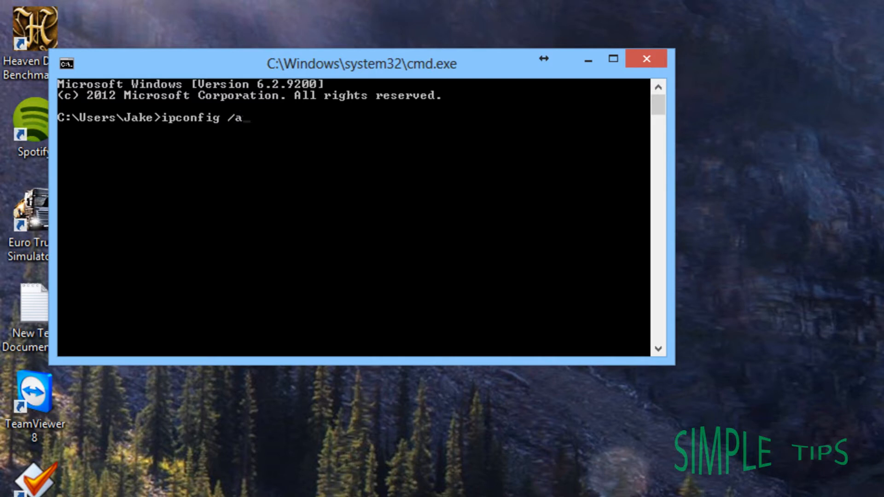
key(Return)
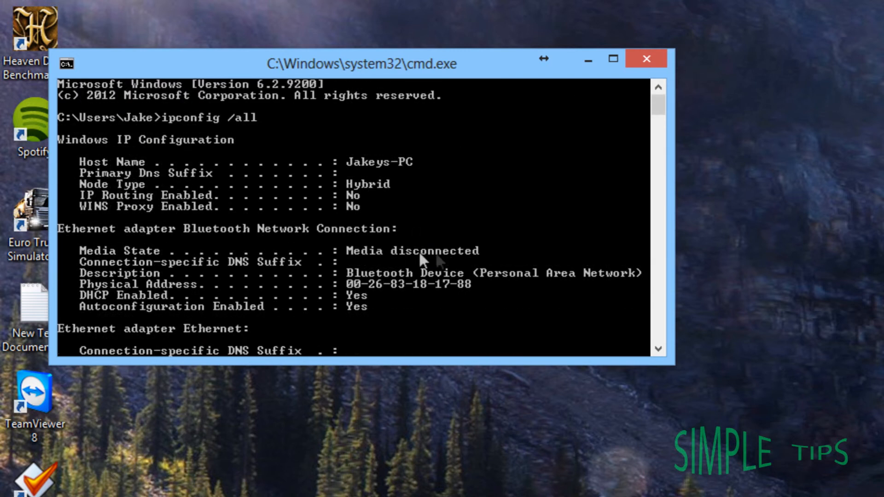
mouse_move(528, 485)
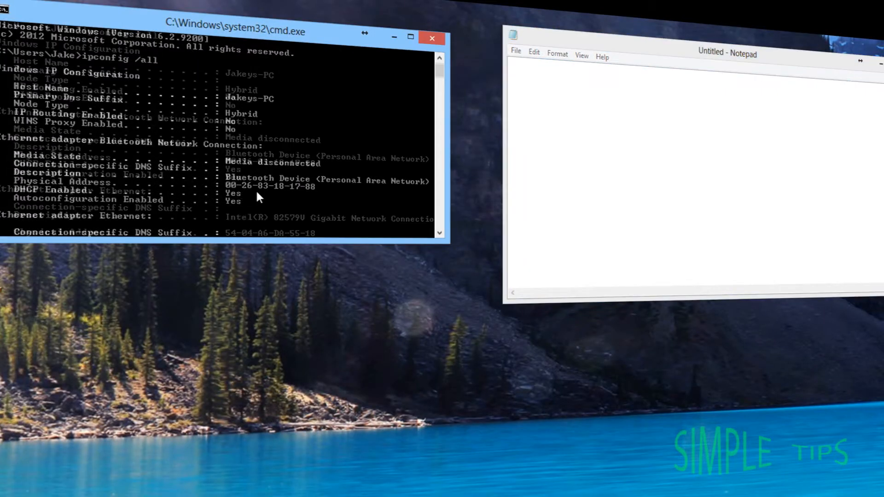
Note the Ethernet IPv4 address 192.168.0.2 and subnet mask 255.255.255.0 in Notepad.
scroll(down, 3)
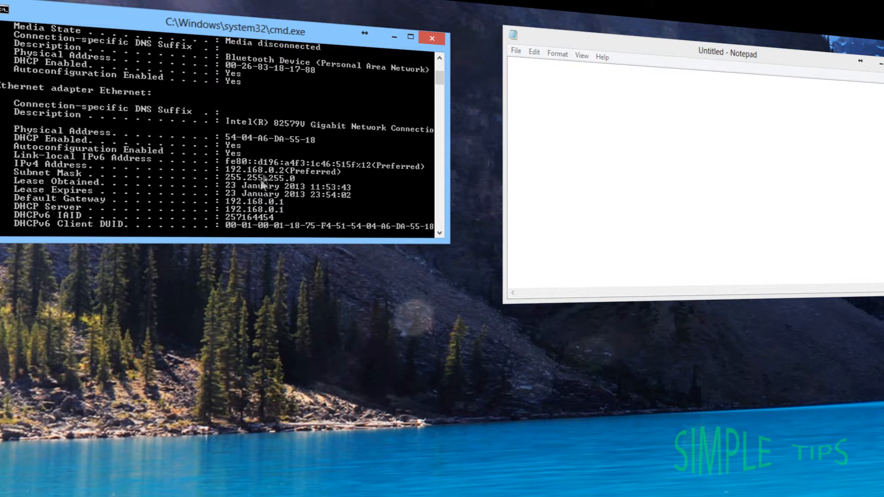
text(192)
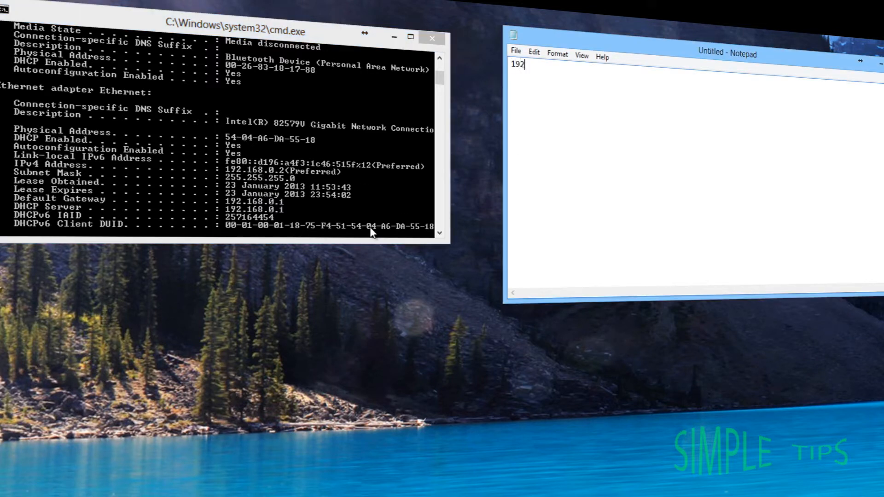
text(.168)
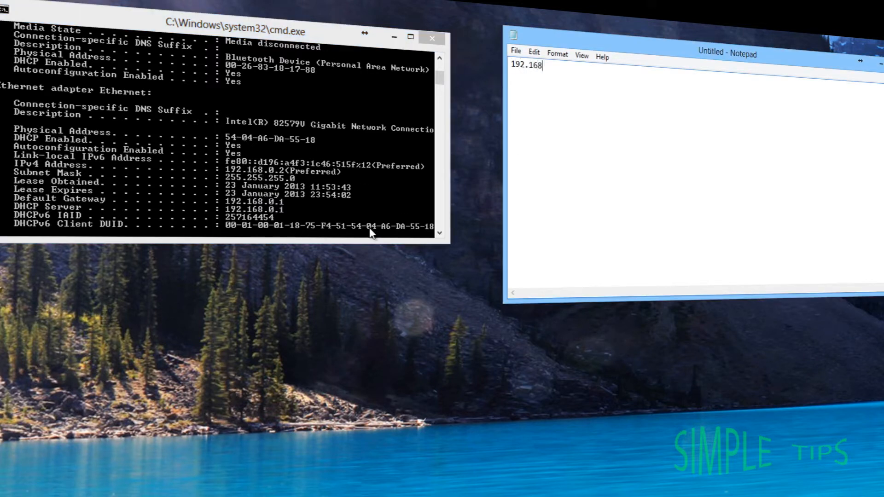
text(.0.)
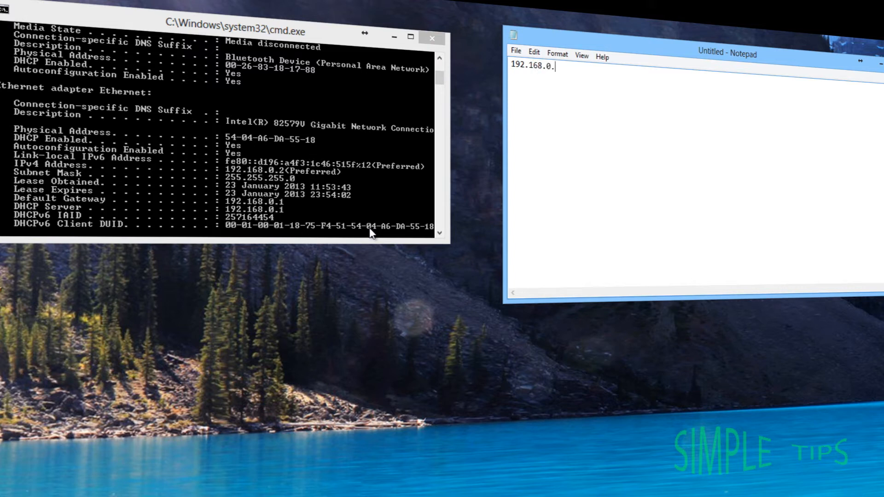
text(2)
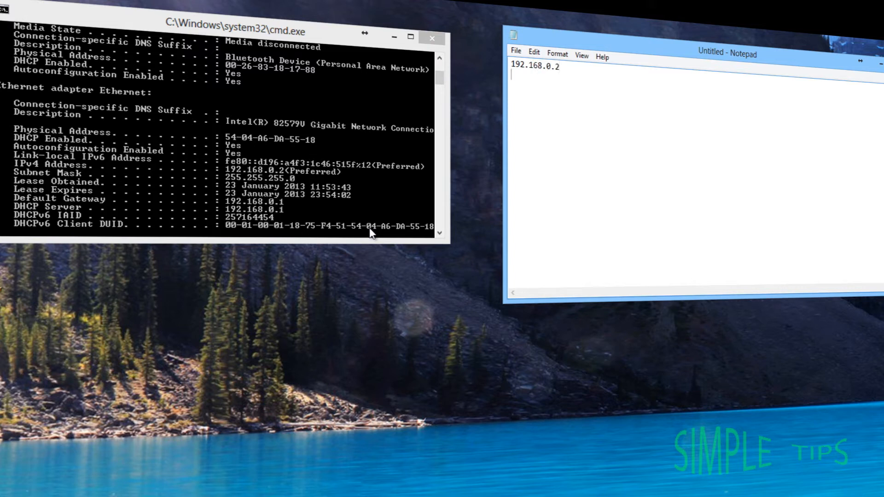
mouse_move(302, 178)
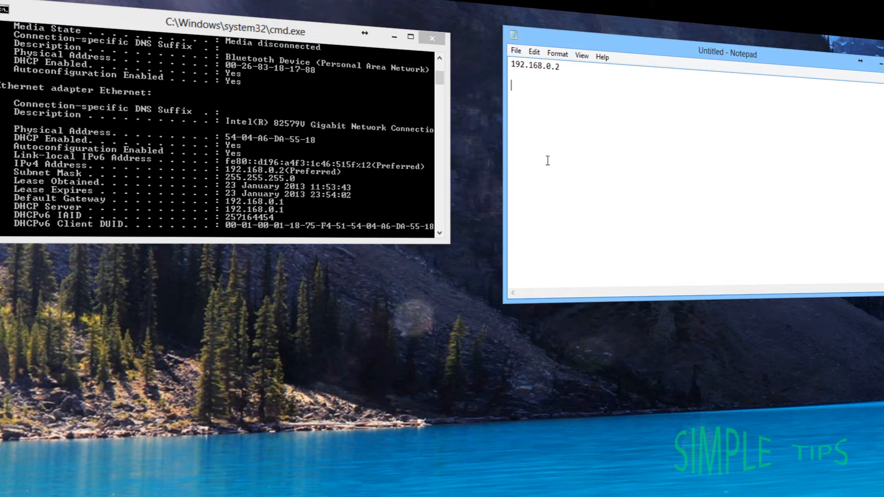
text(255.)
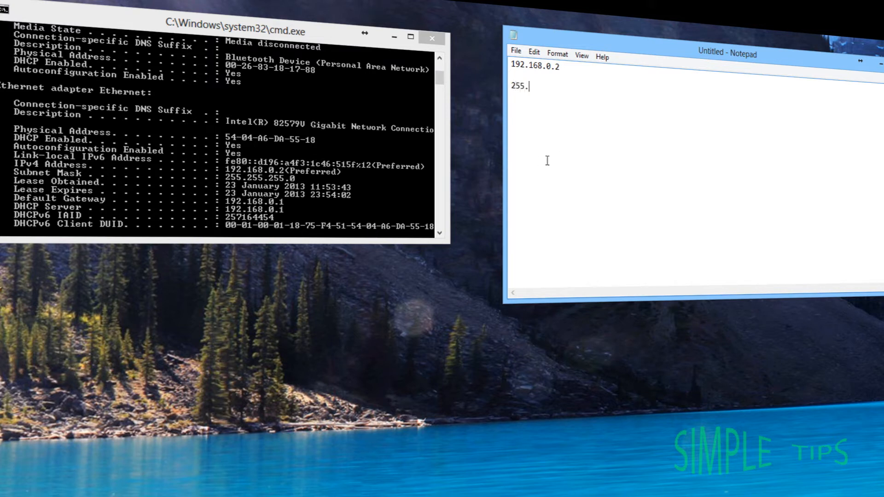
text(255.255)
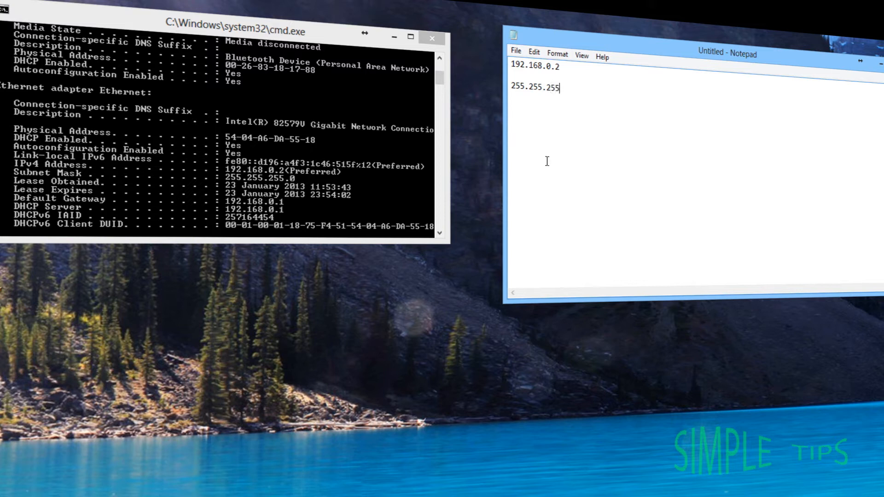
text(.0)
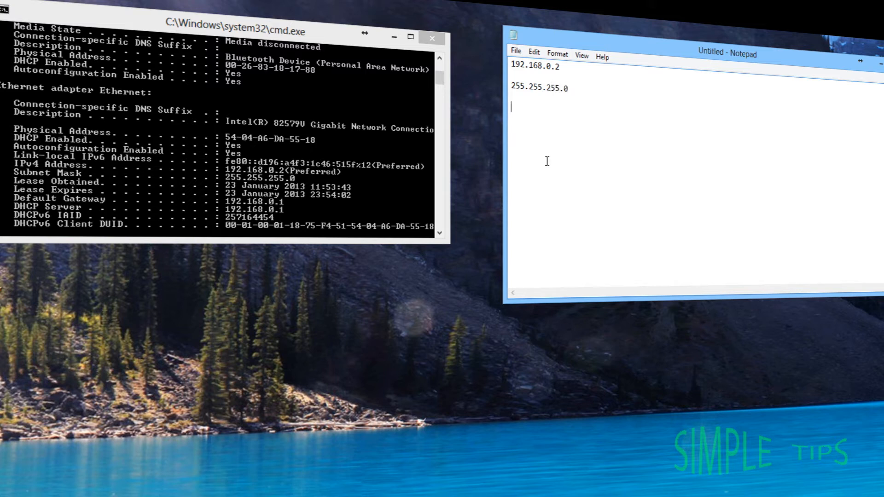
mouse_move(239, 111)
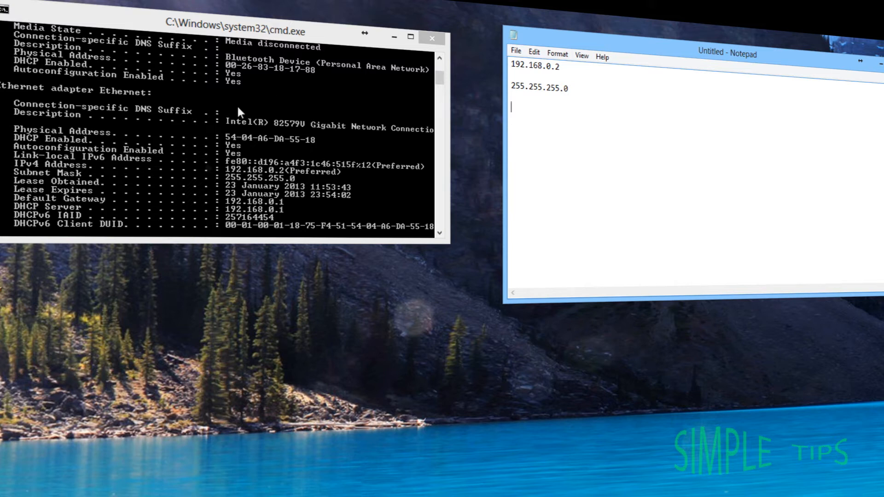
mouse_move(241, 205)
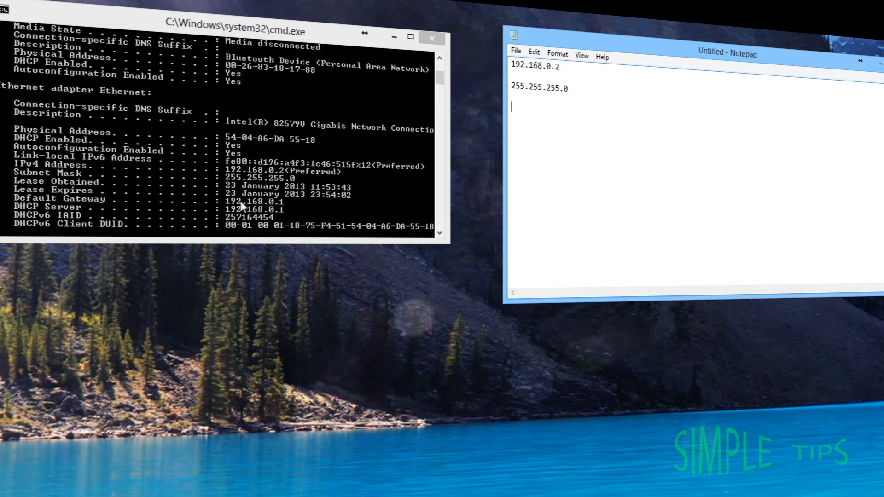
Note the default gateway 192.168.0.1 and scroll the listing to the DNS servers.
text(192)
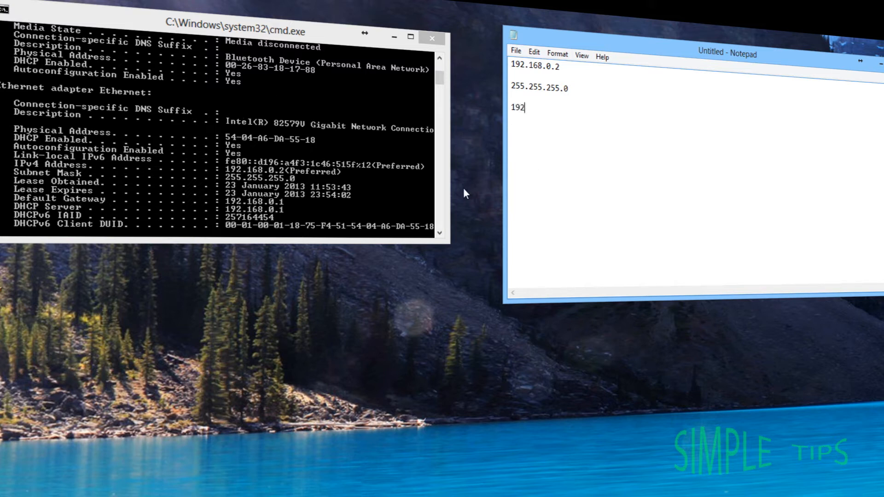
text(.168.)
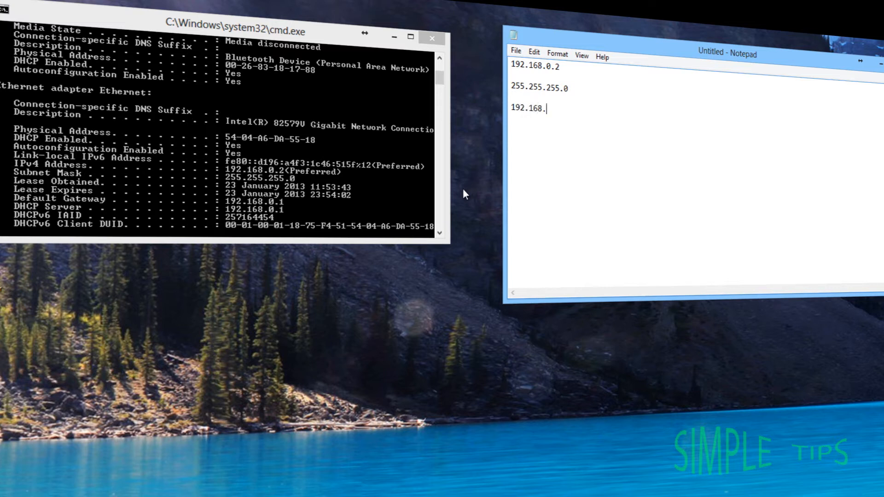
text(0.1)
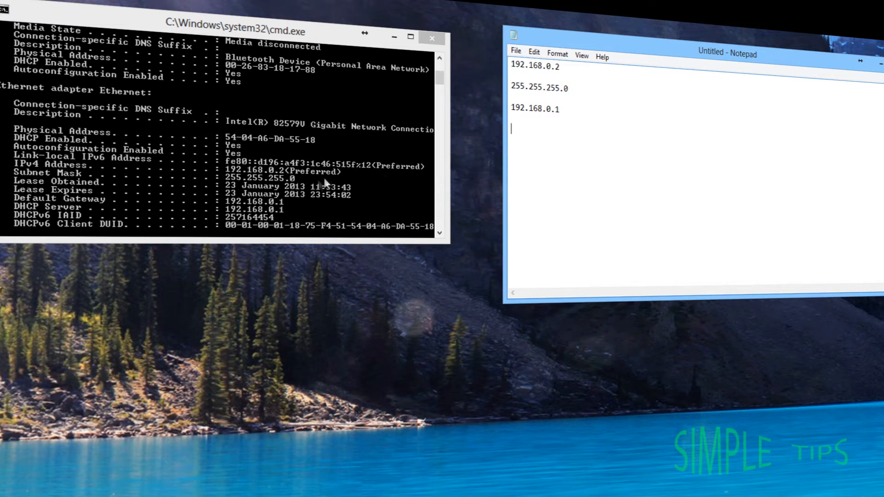
scroll(down, 3)
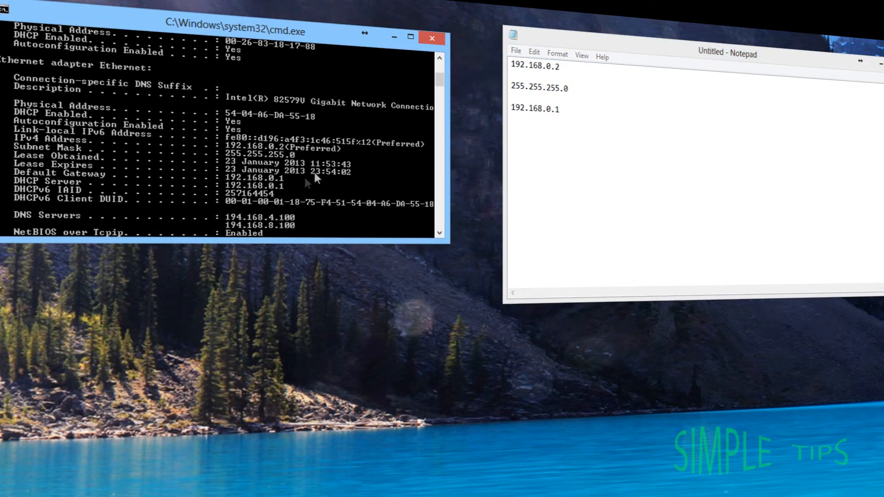
scroll(down, 3)
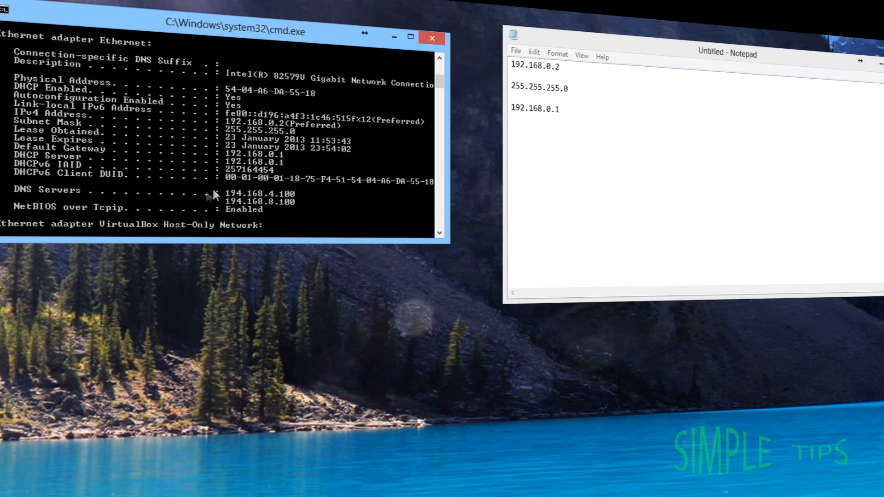
mouse_move(144, 203)
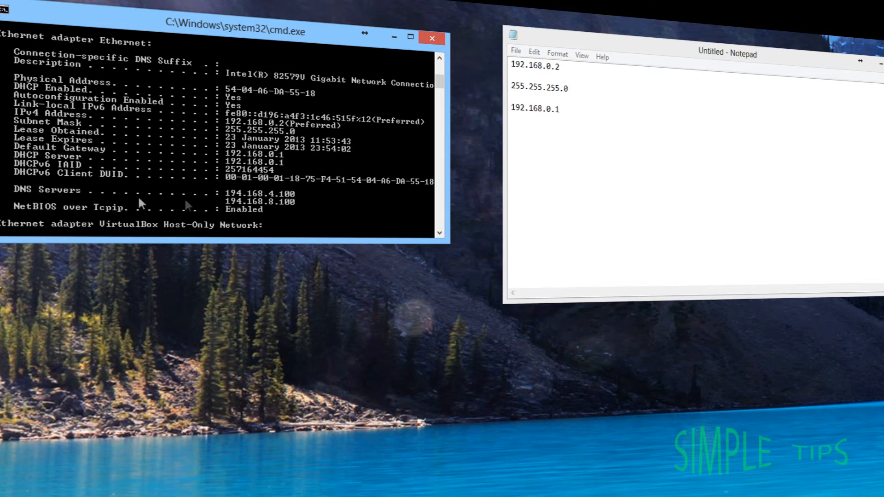
mouse_move(242, 210)
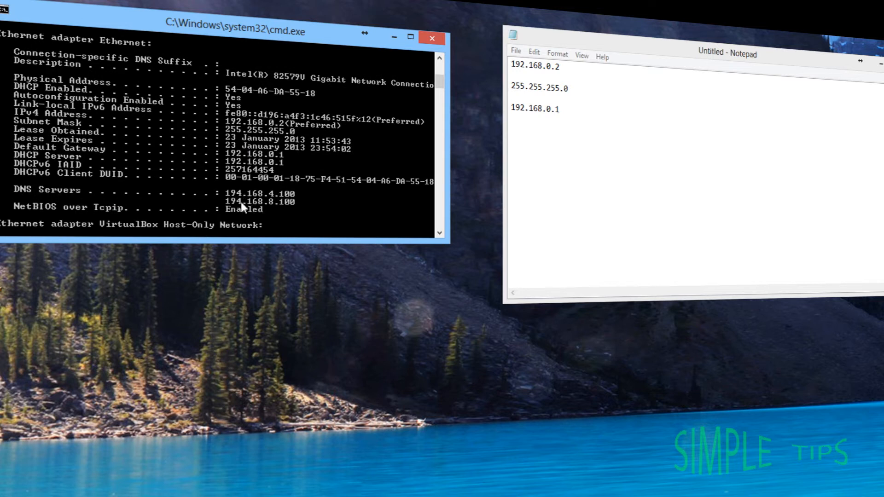
mouse_move(340, 209)
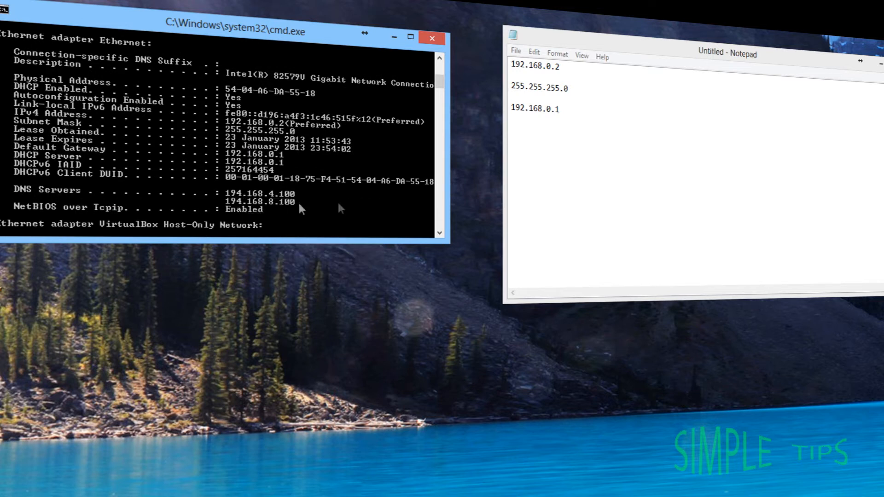
Note DNS server 194.168.4.100 on a new line and begin the second DNS address 194.16.
click(545, 199)
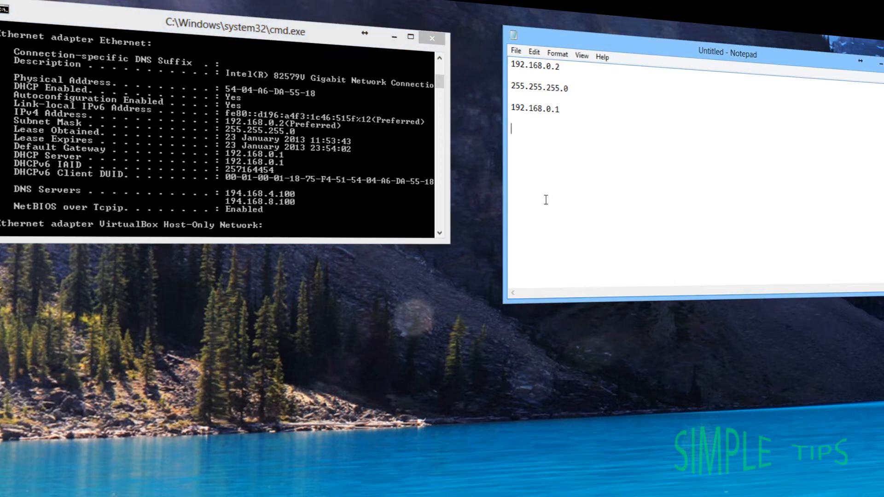
text(194)
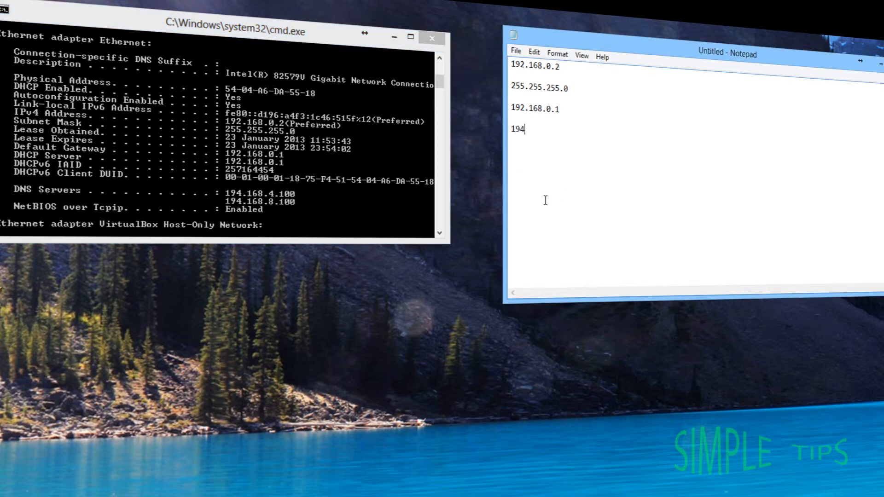
text(.168.4)
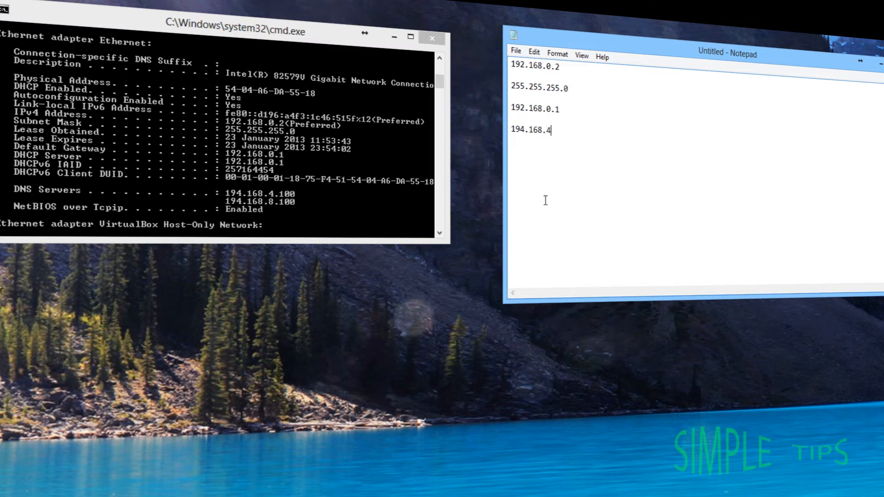
text(100)
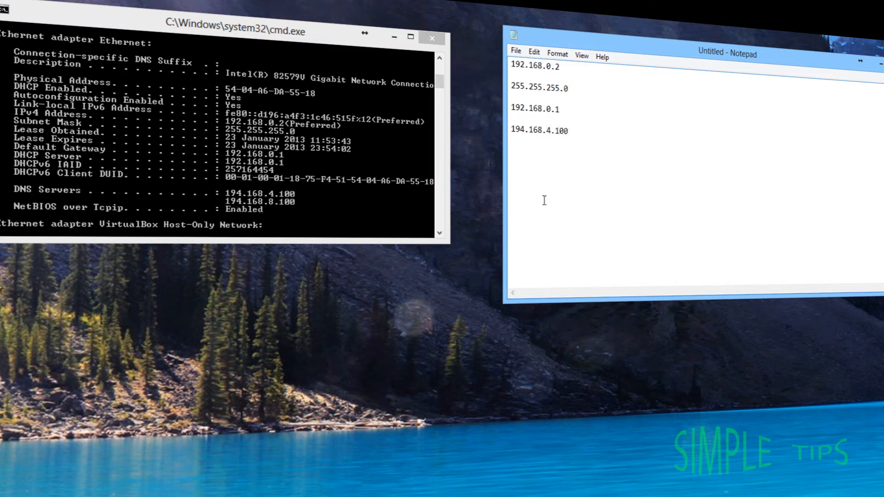
text(194.16)
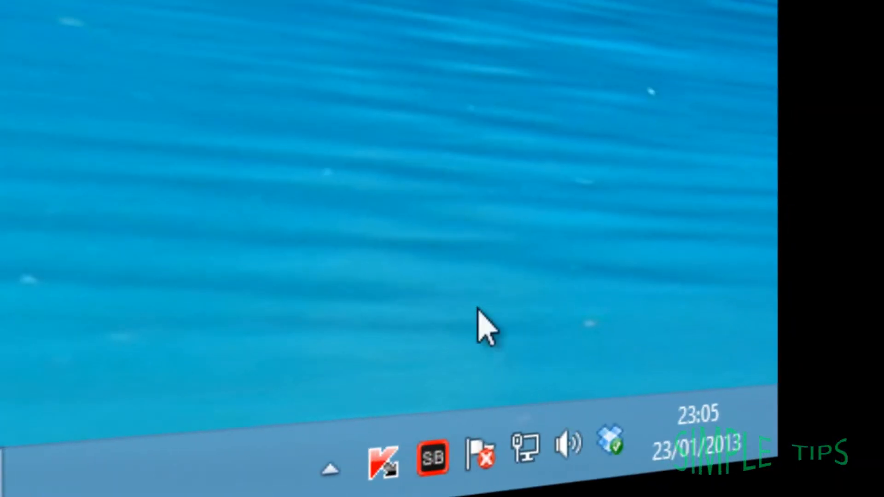
Check the tray network icon's options, then open the Start menu.
right_click(524, 446)
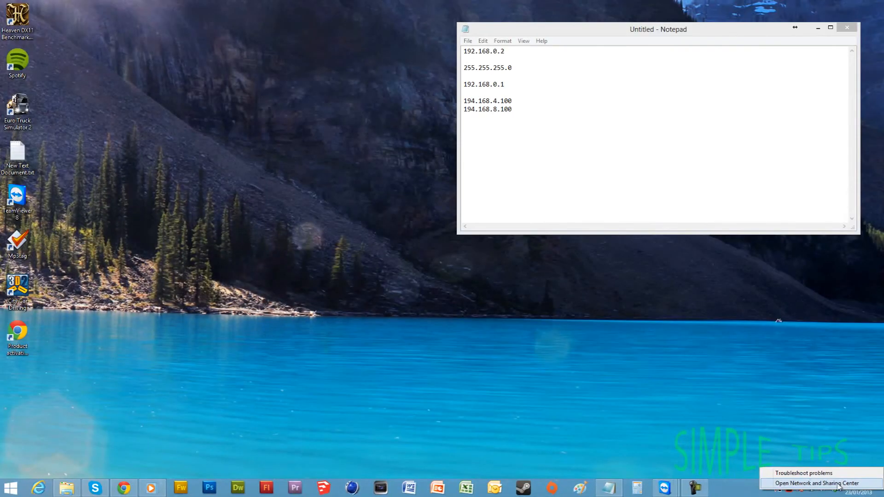
click(10, 488)
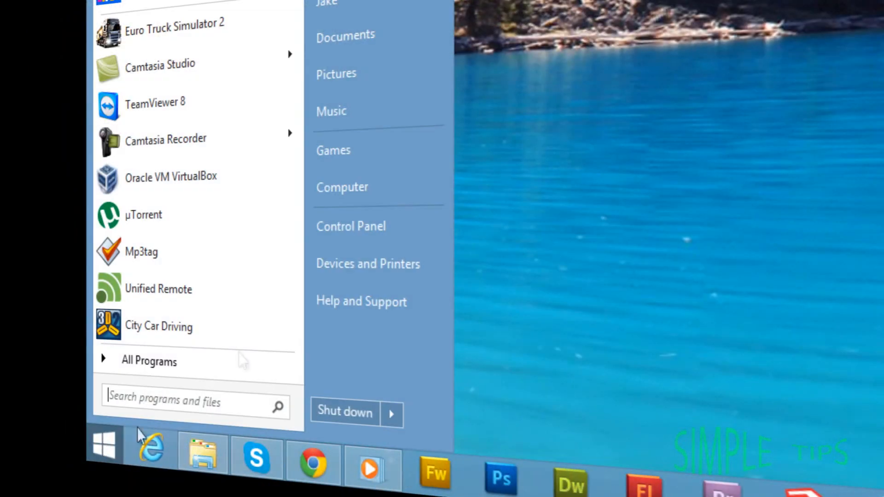
Reach Network and Sharing Center through Control Panel's Network and Internet category.
click(351, 226)
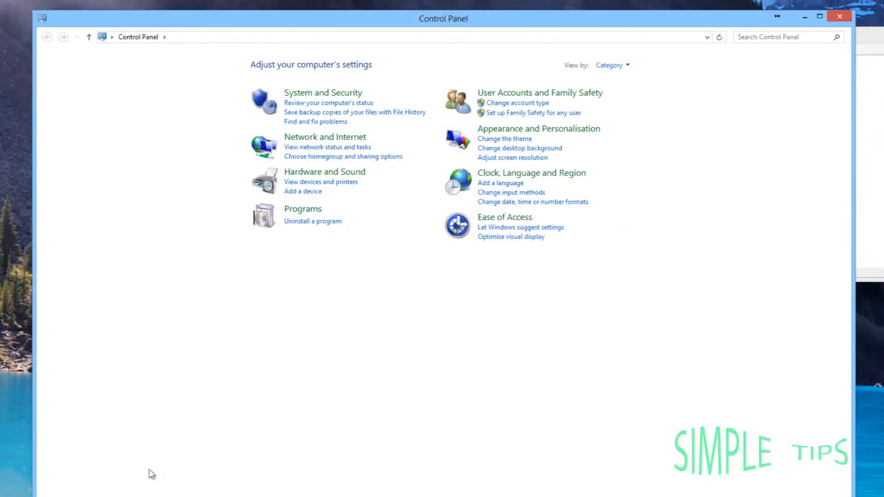
mouse_move(351, 144)
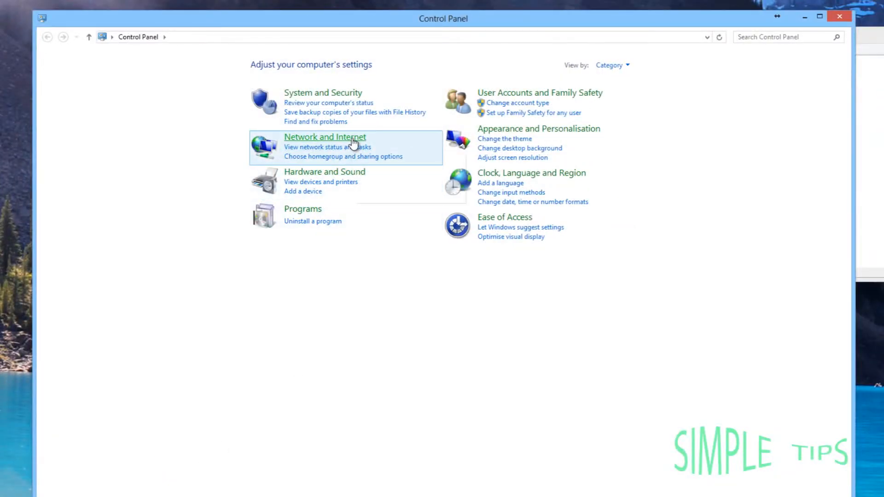
click(325, 136)
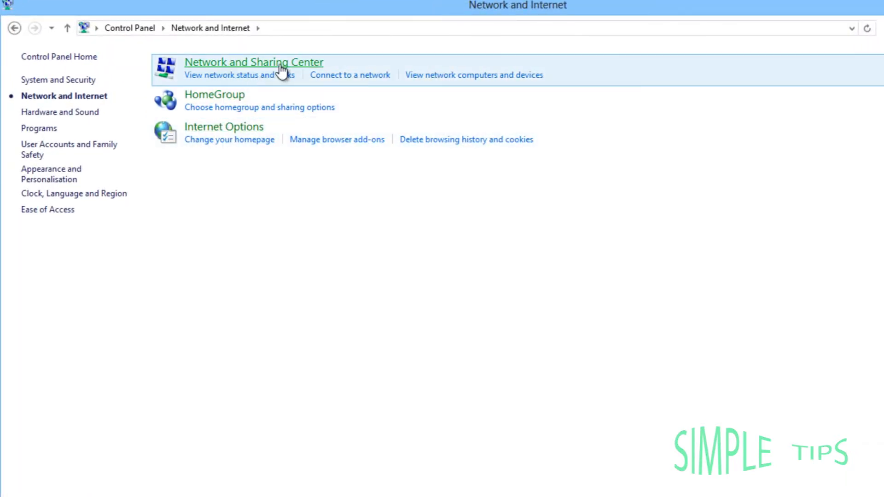
click(253, 62)
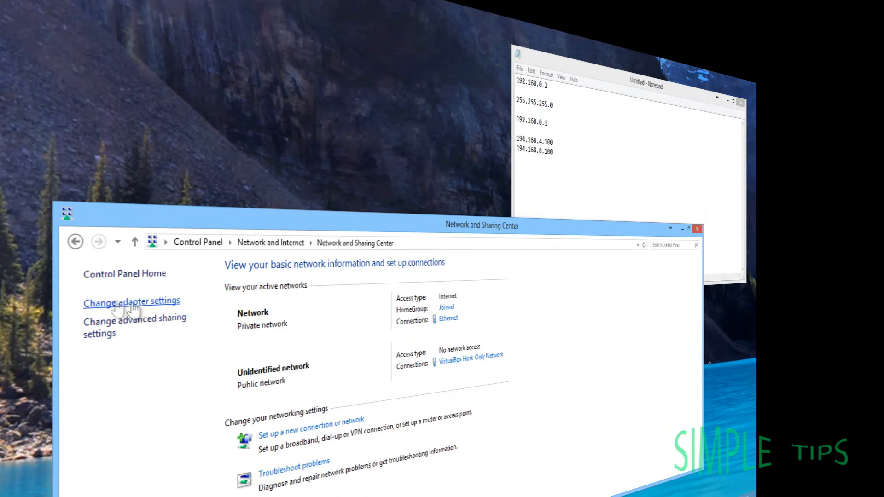
Open Change adapter settings and pick out the Ethernet connection.
click(132, 300)
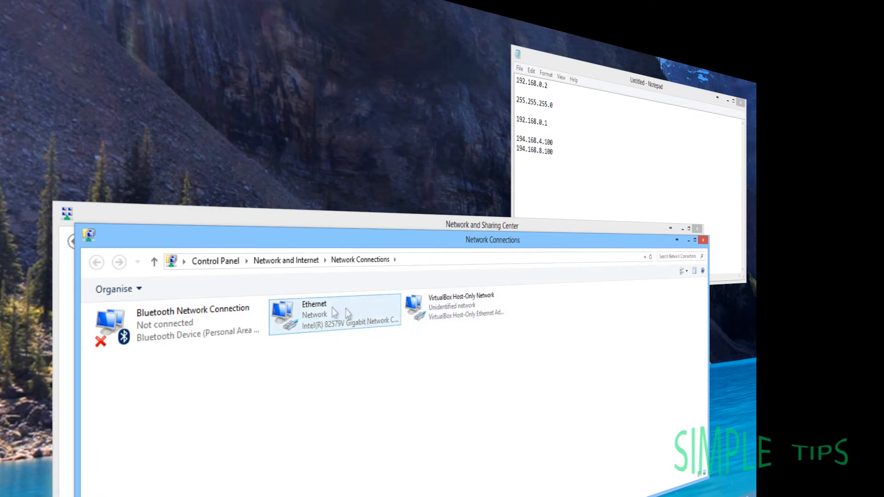
click(336, 315)
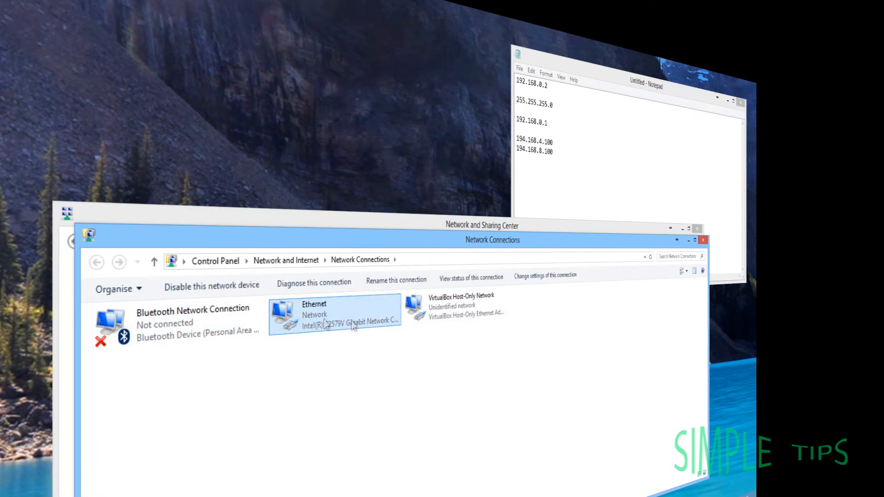
mouse_move(350, 327)
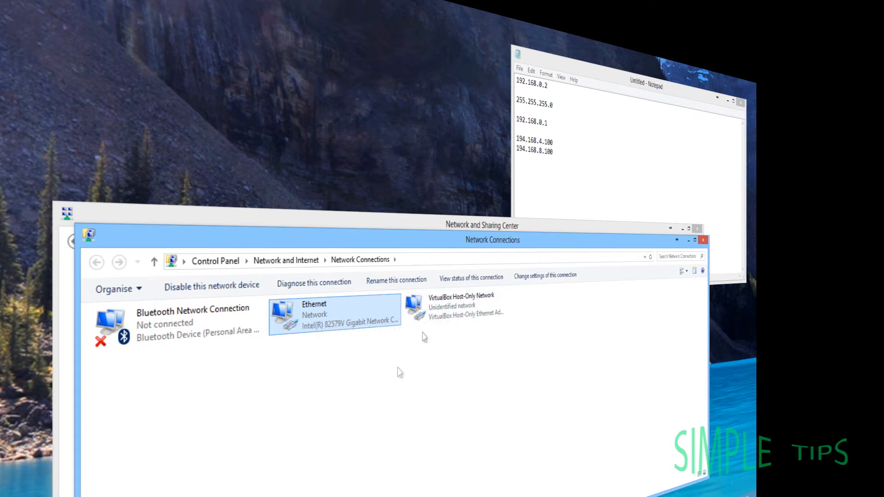
mouse_move(387, 324)
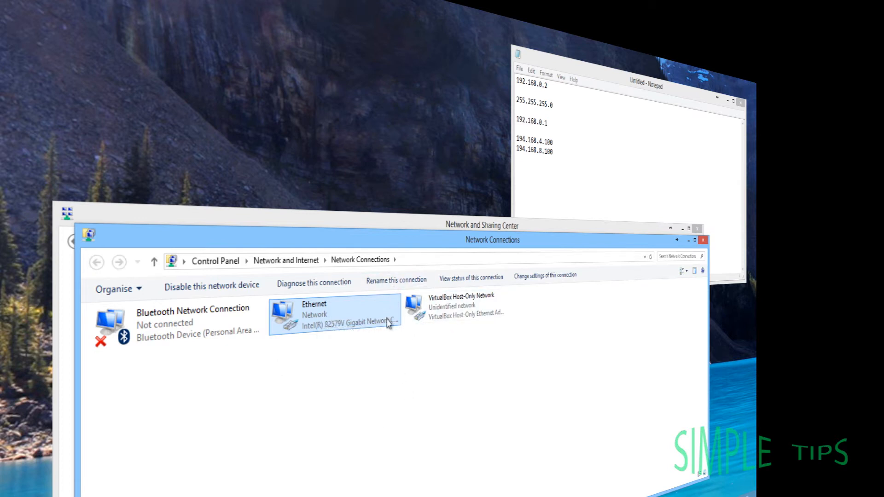
mouse_move(383, 324)
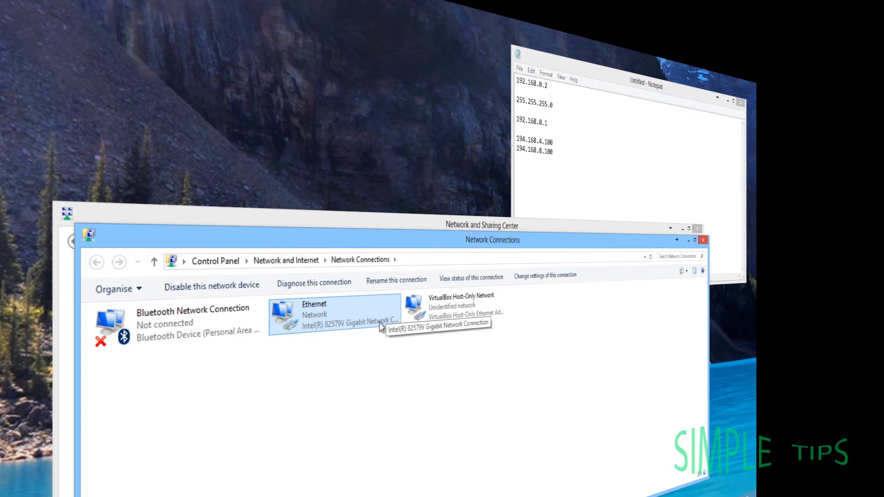
mouse_move(396, 272)
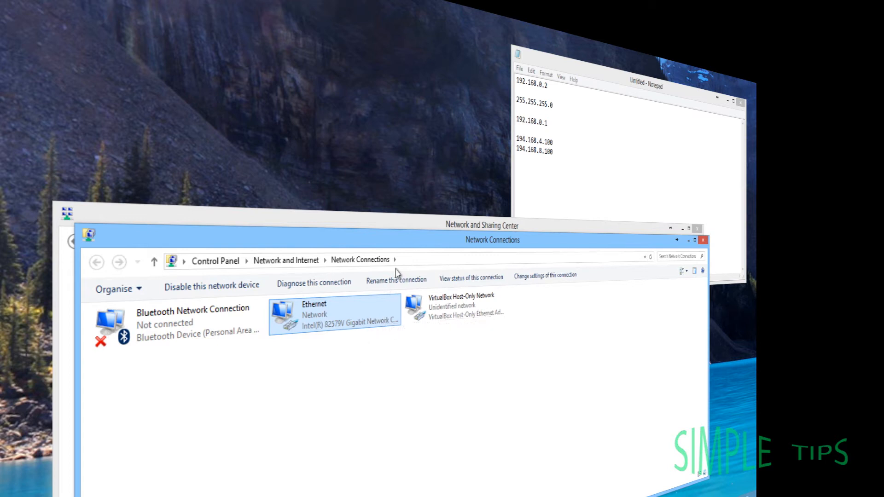
mouse_move(352, 384)
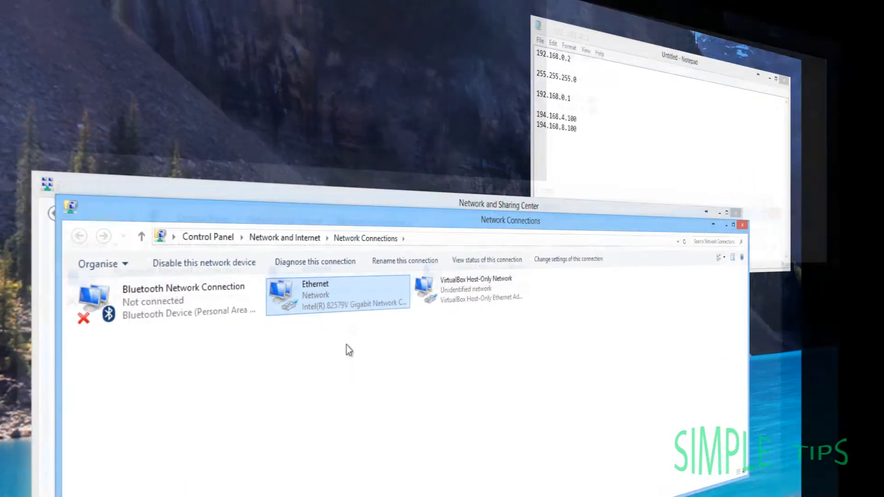
Open Ethernet Properties and the Internet Protocol Version 4 (TCP/IPv4) settings.
right_click(338, 293)
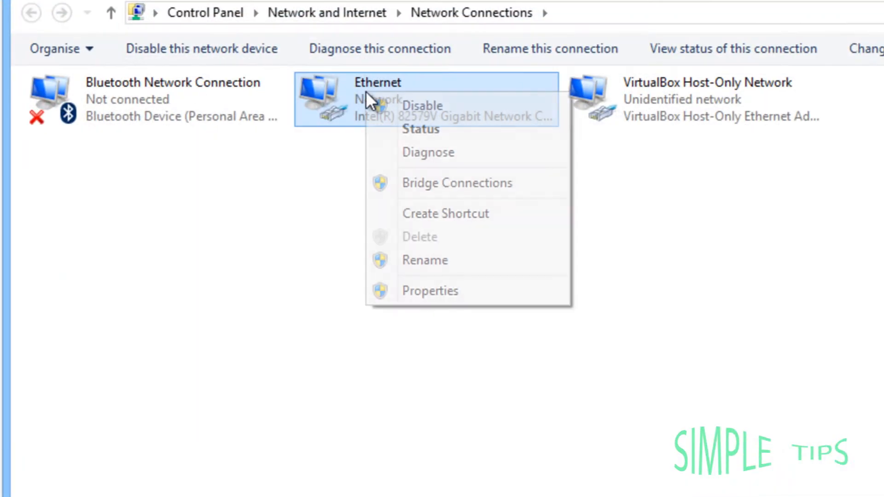
mouse_move(431, 305)
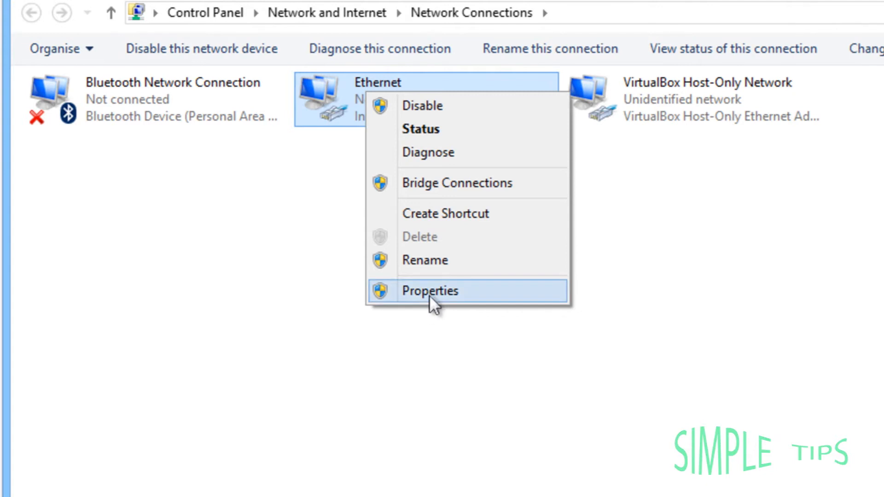
click(430, 291)
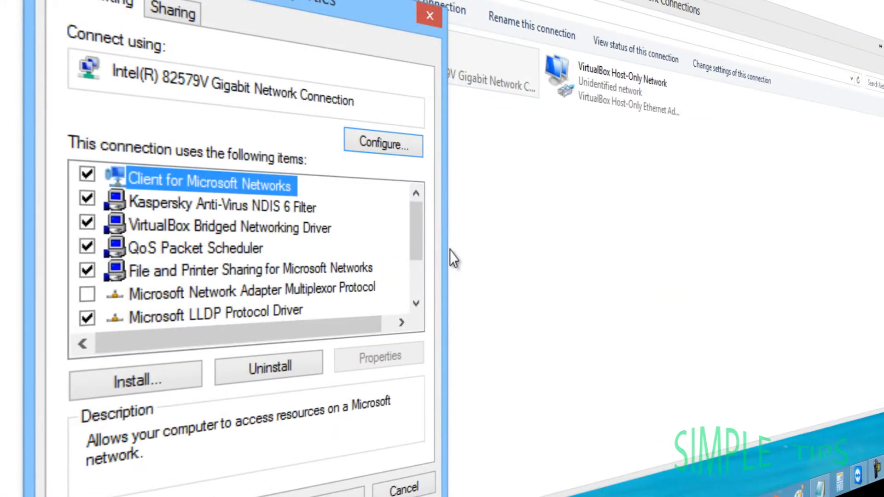
scroll(down, 3)
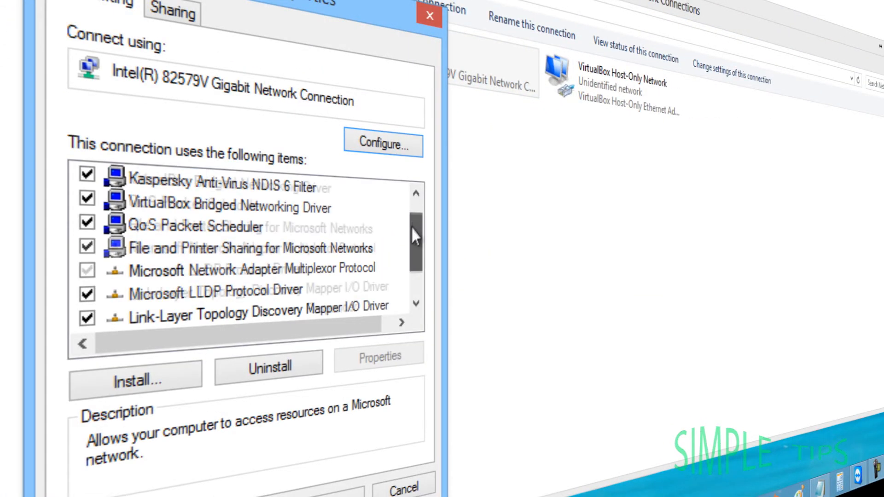
scroll(down, 3)
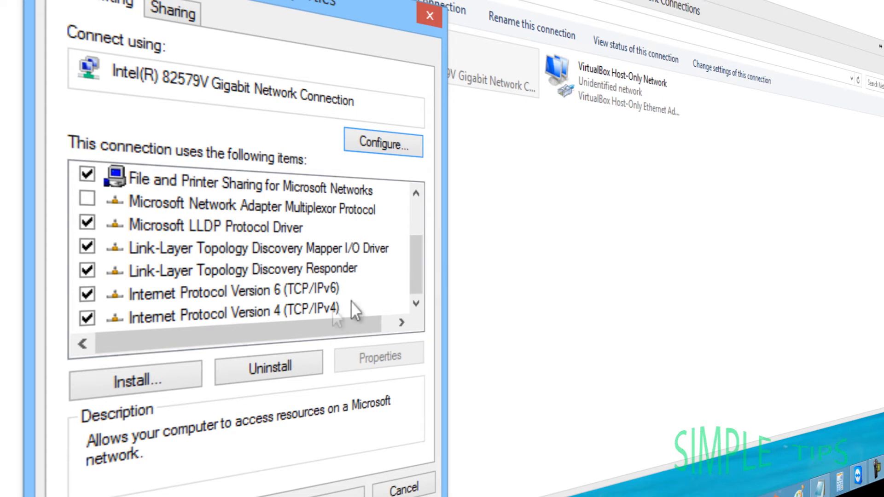
mouse_move(257, 330)
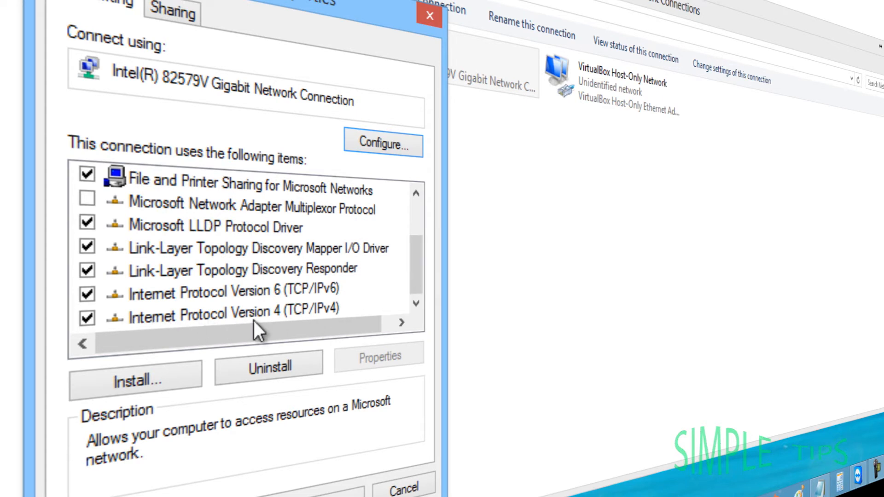
click(233, 314)
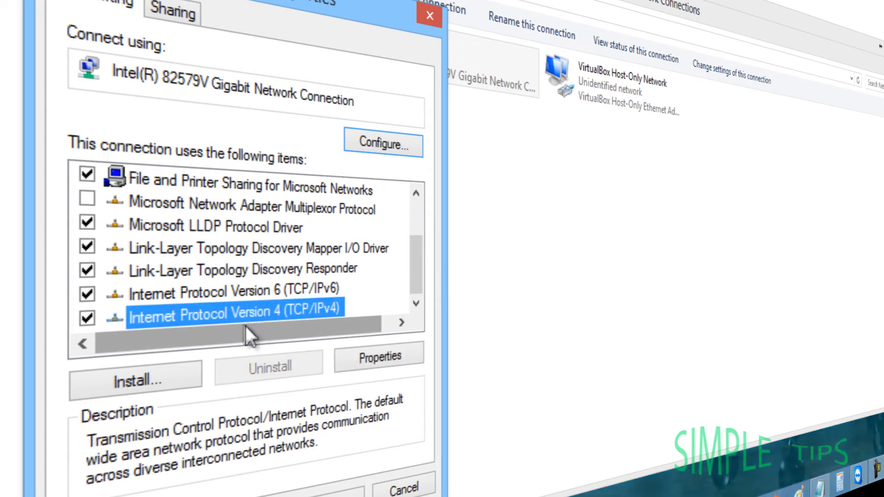
click(378, 357)
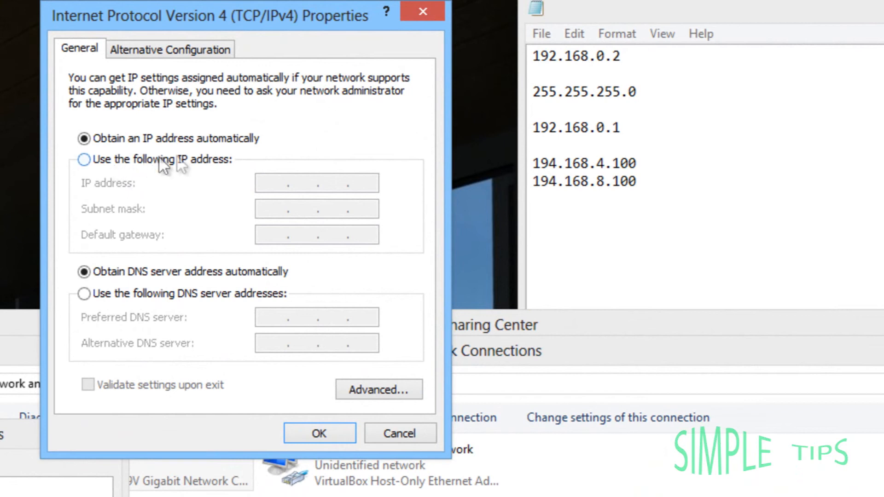
Switch to a fixed address and enter IP address 192.168.0.2.
click(84, 159)
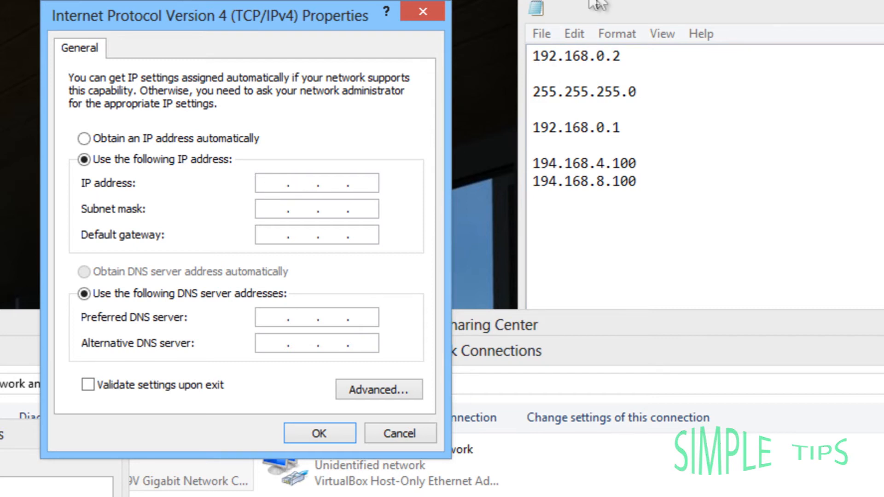
mouse_move(348, 210)
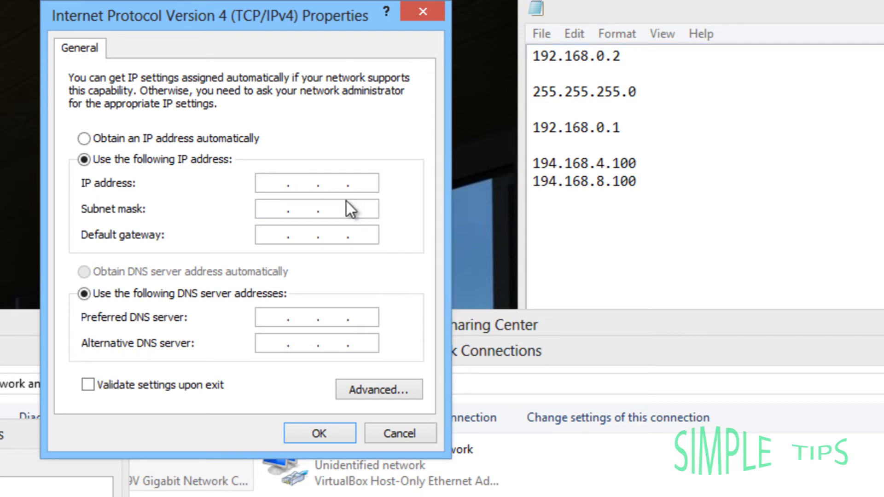
text(192)
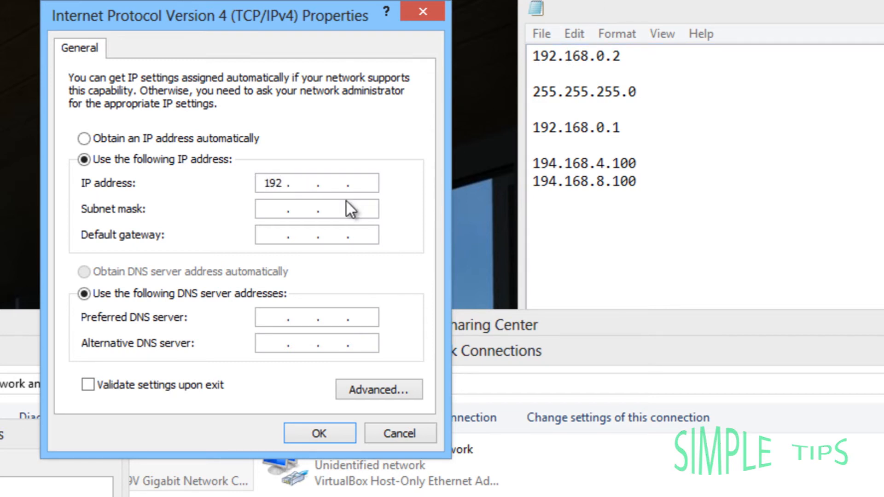
text(168)
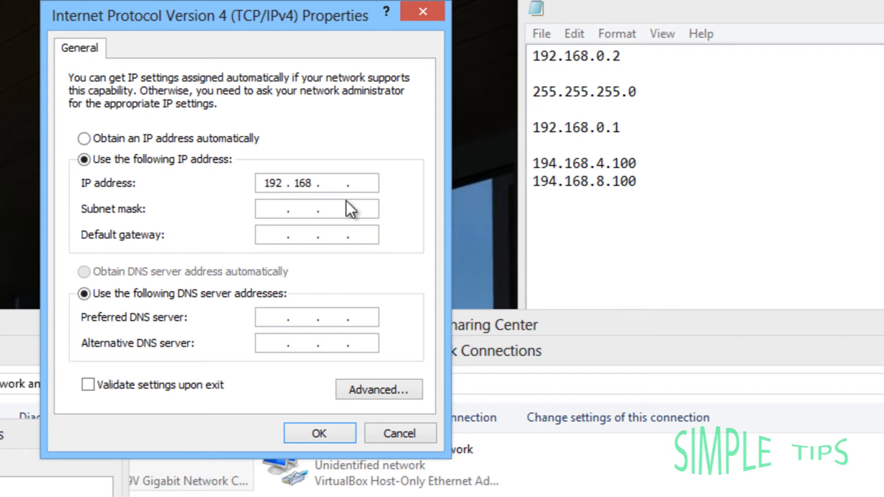
text(0.2)
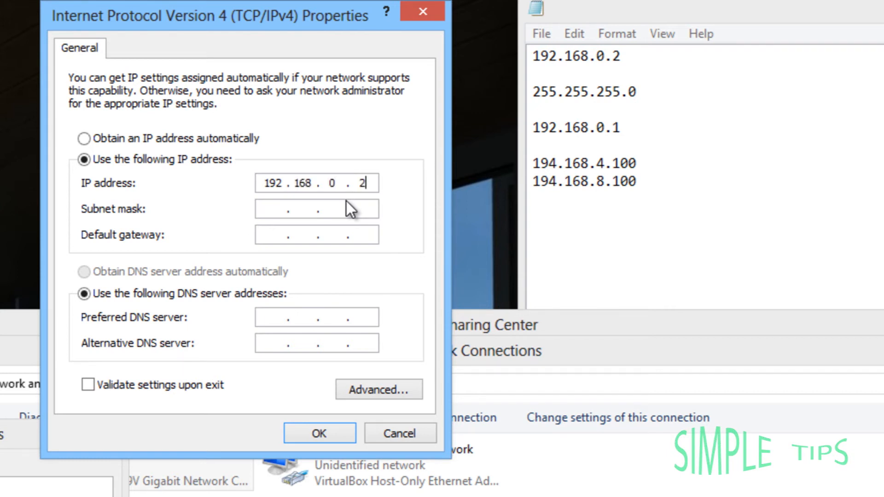
text(3)
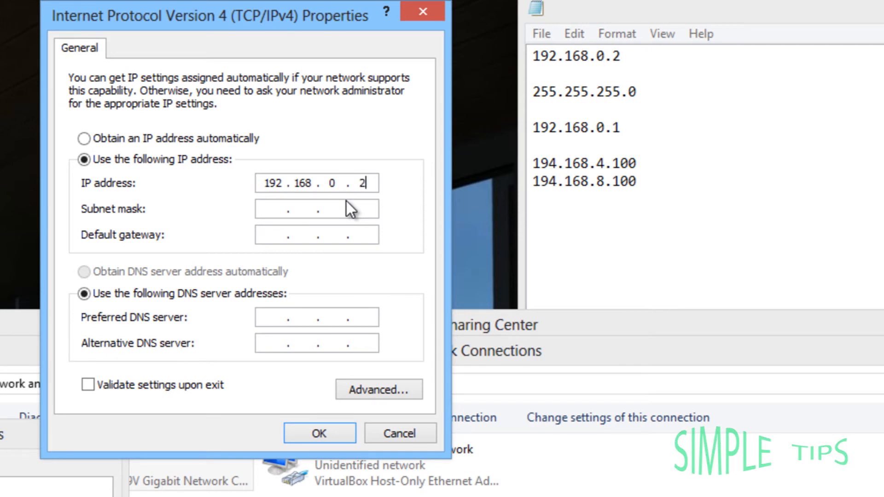
mouse_move(275, 234)
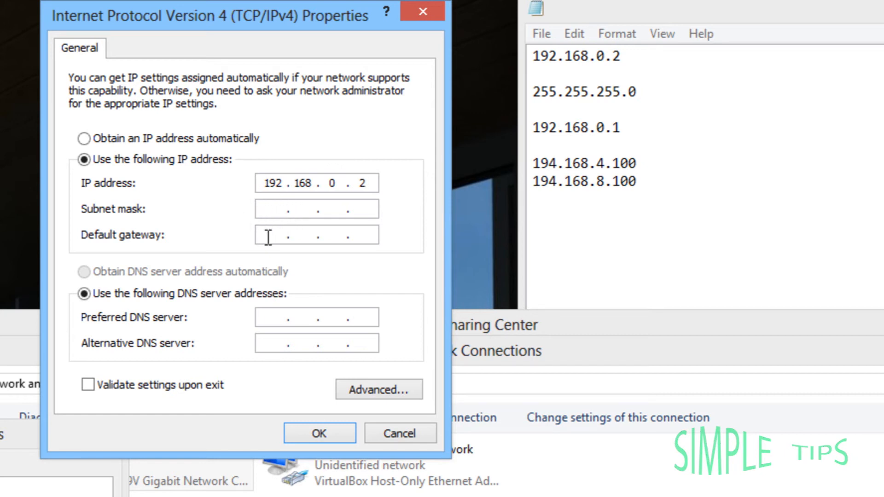
Enter subnet mask 255.255.255.0 and default gateway 192.168.0.1, correcting a mistyped octet.
text(255.255.255.0)
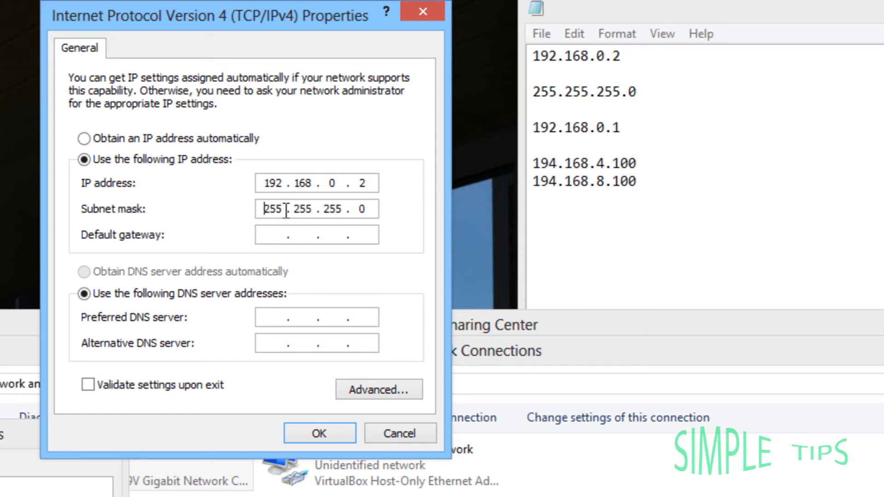
click(316, 235)
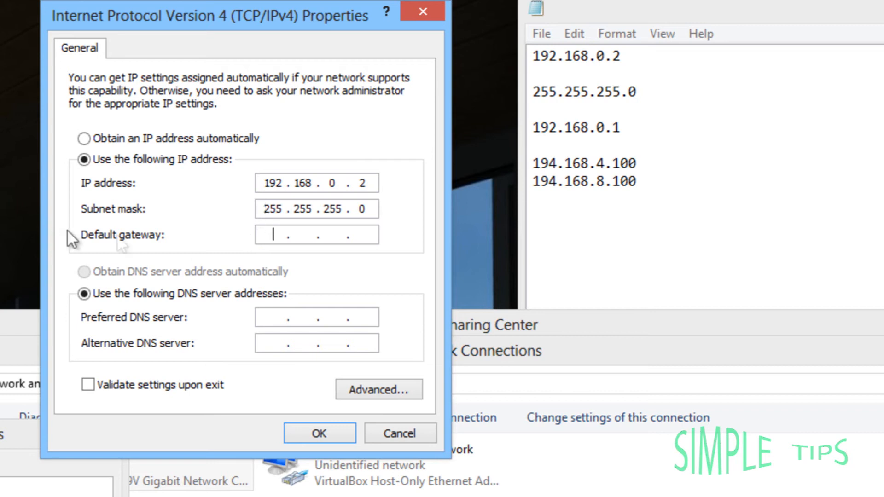
mouse_move(274, 234)
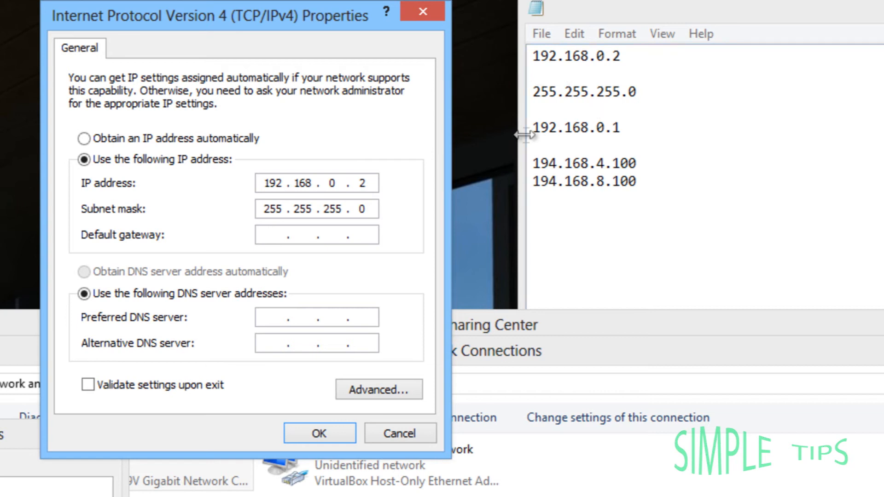
text(192)
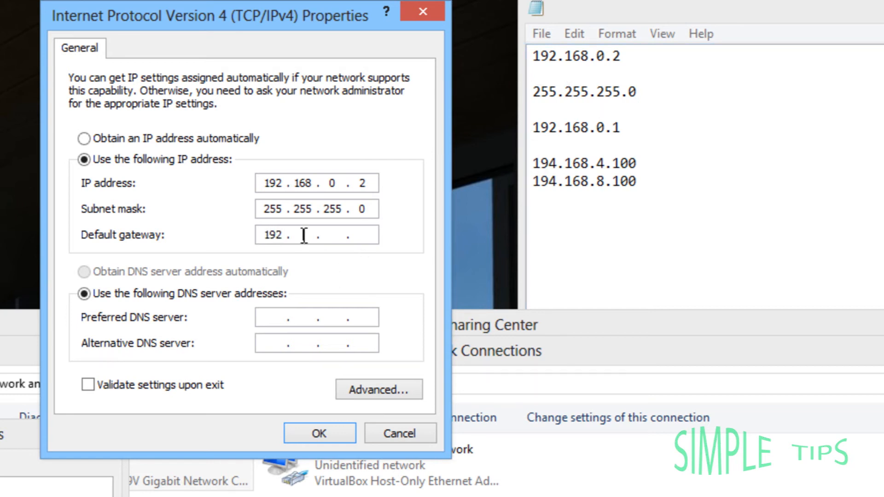
text(168)
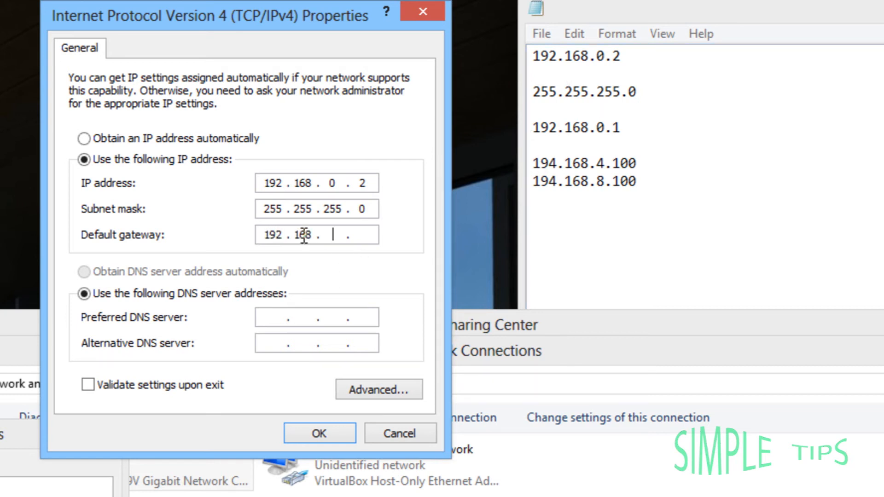
text(1)
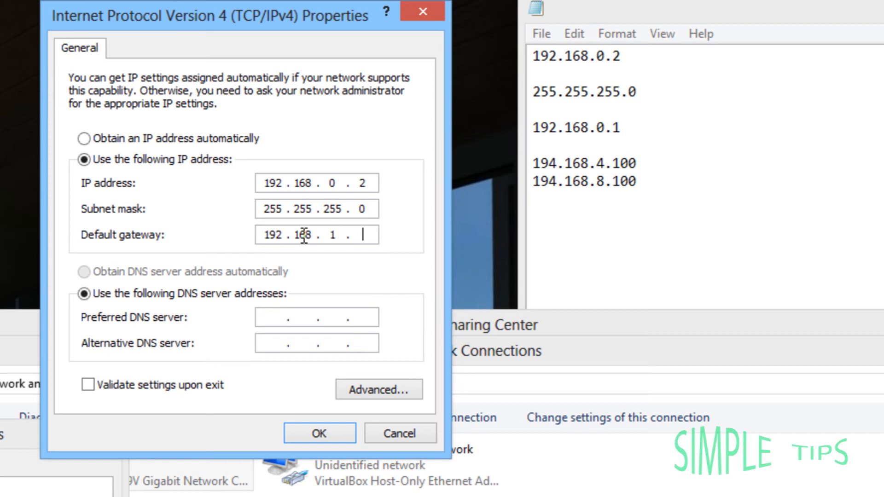
key(Backspace)
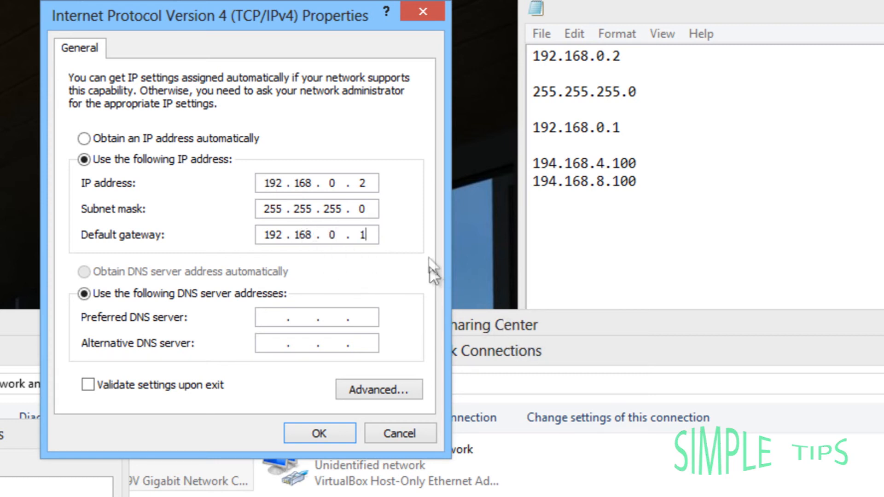
mouse_move(260, 335)
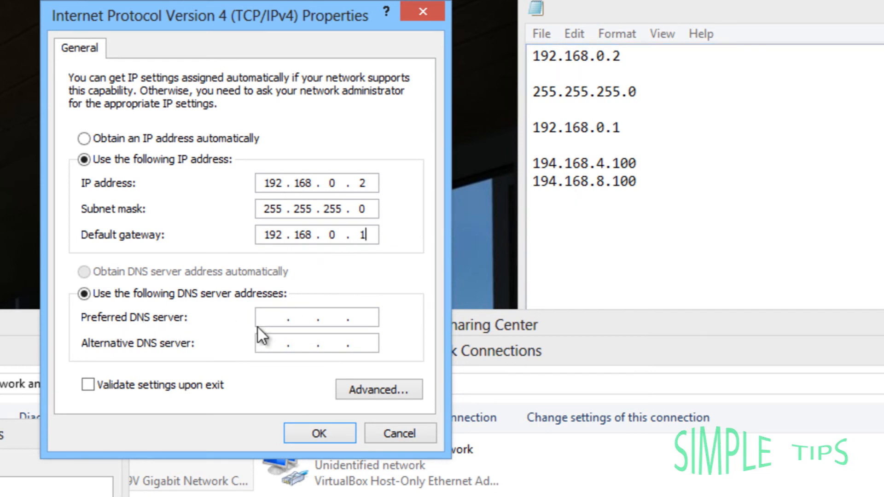
Enter preferred DNS 194.168.4.100 and alternate DNS 194.168.8.100, then confirm the IPv4 settings.
click(316, 317)
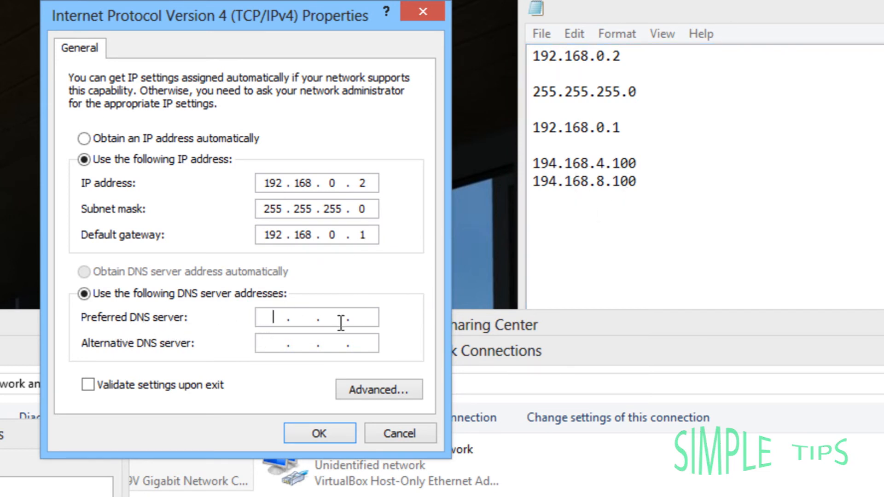
text(194)
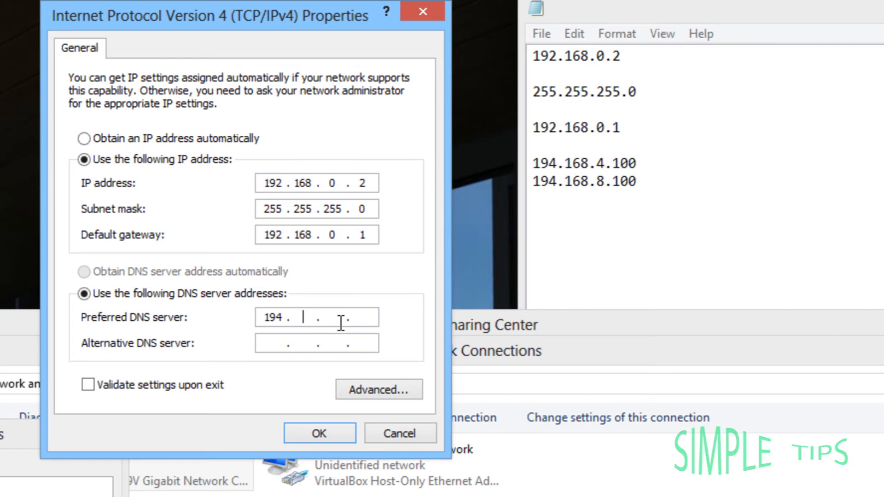
text(168)
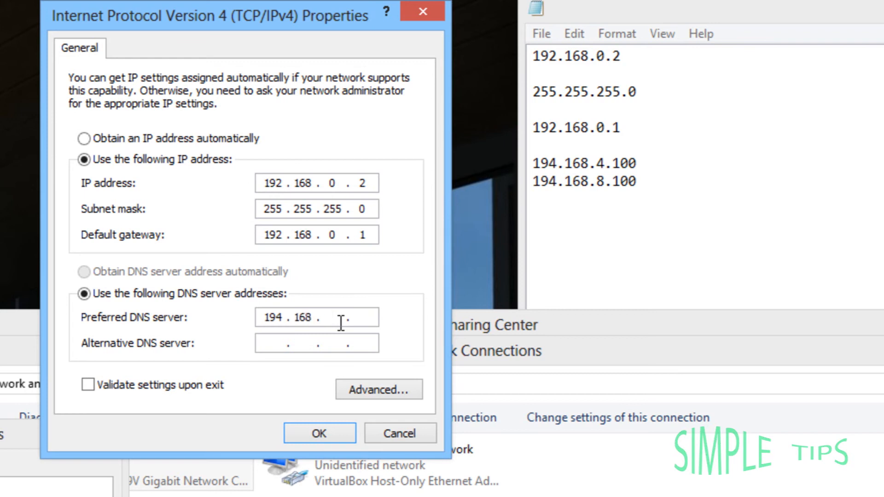
text(41)
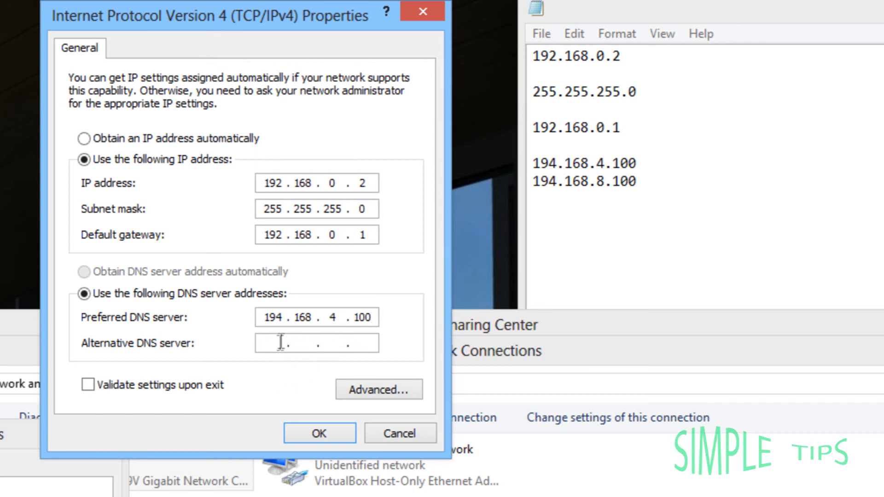
text(194)
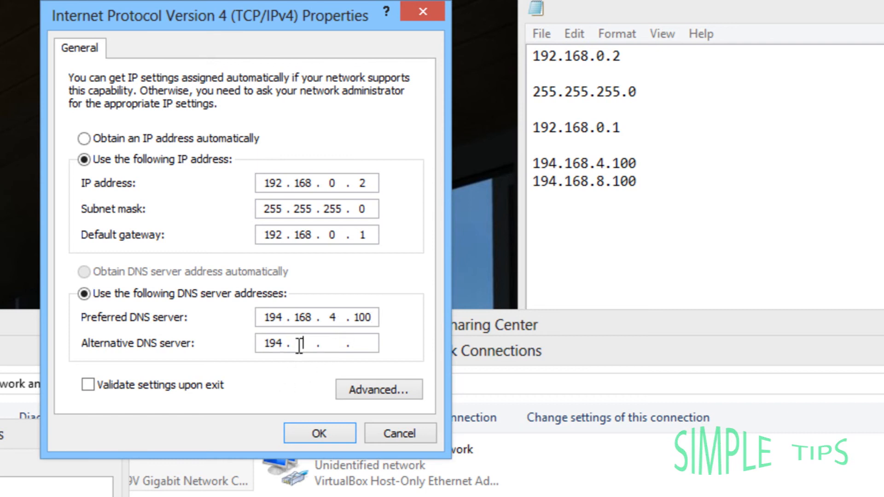
text(168)
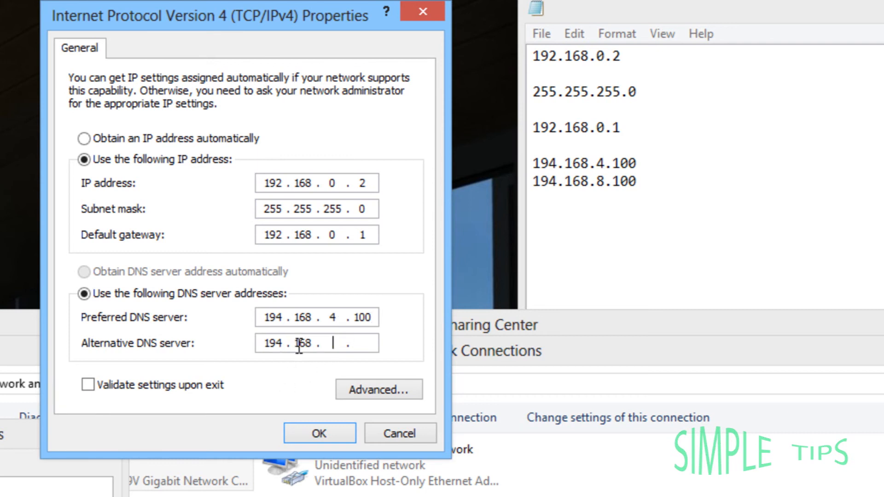
text(8)
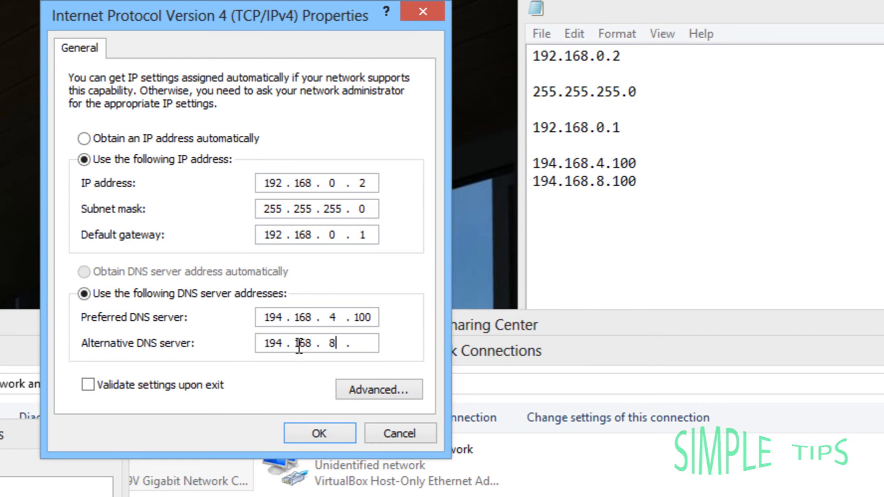
text(100)
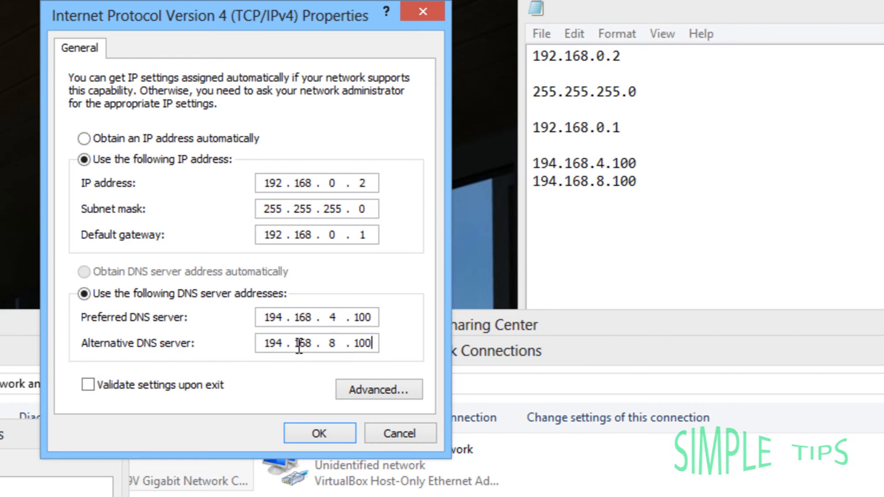
mouse_move(276, 375)
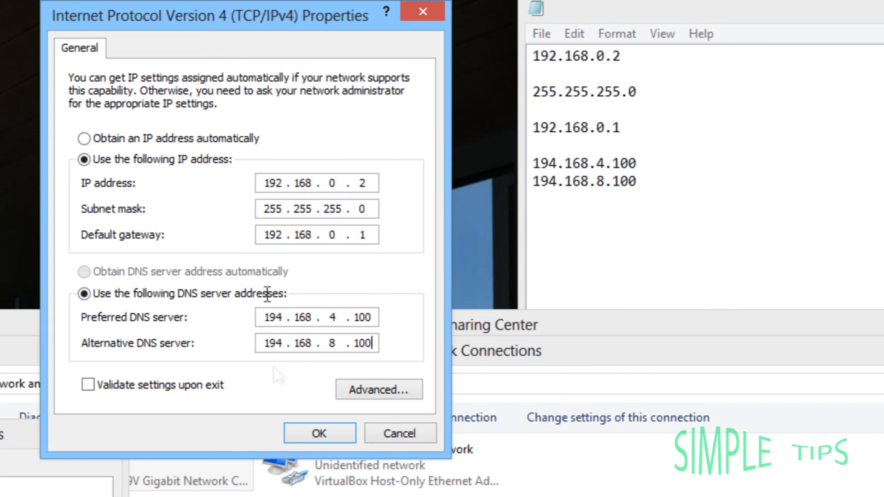
click(320, 433)
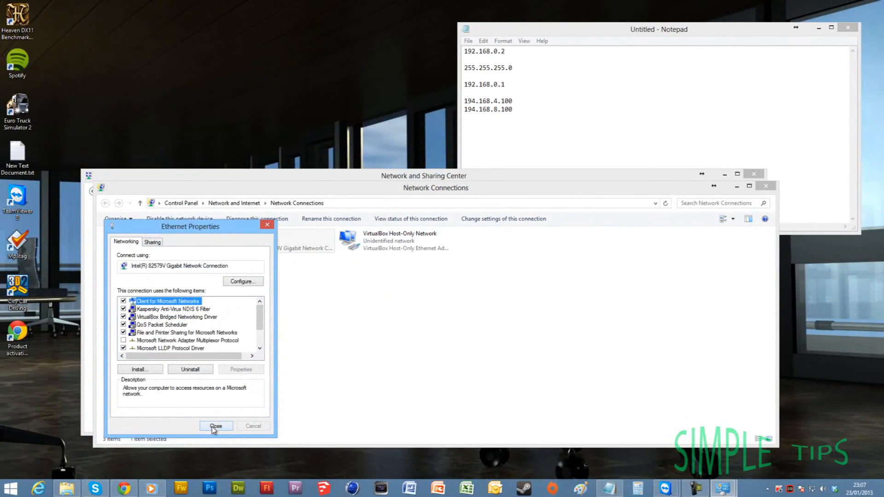
Close Ethernet Properties and launch Chrome to verify the connection loads Google UK.
click(216, 426)
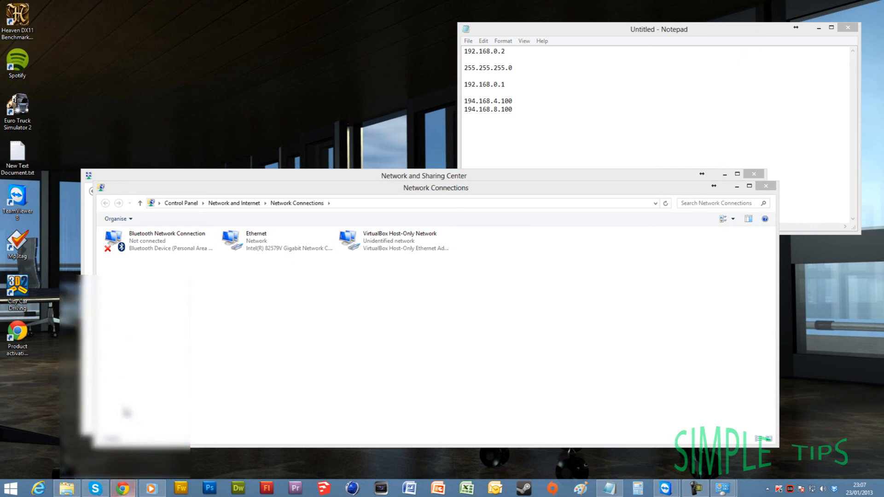
click(121, 488)
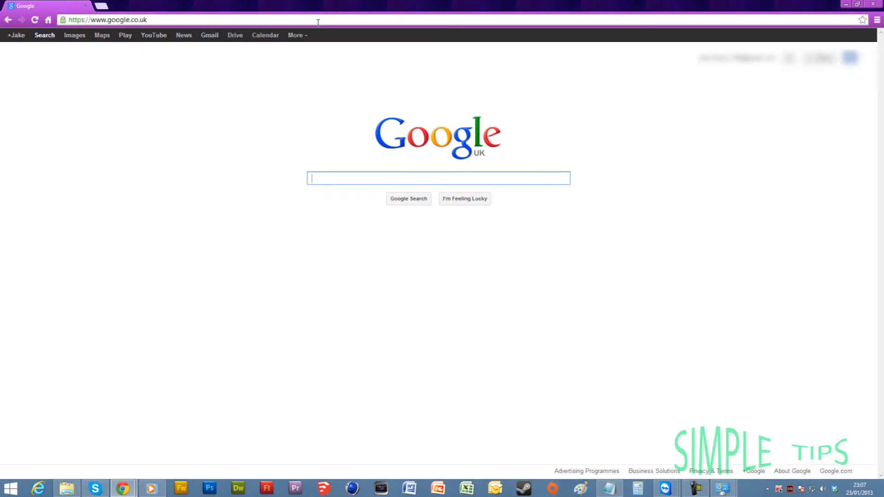
mouse_move(391, 324)
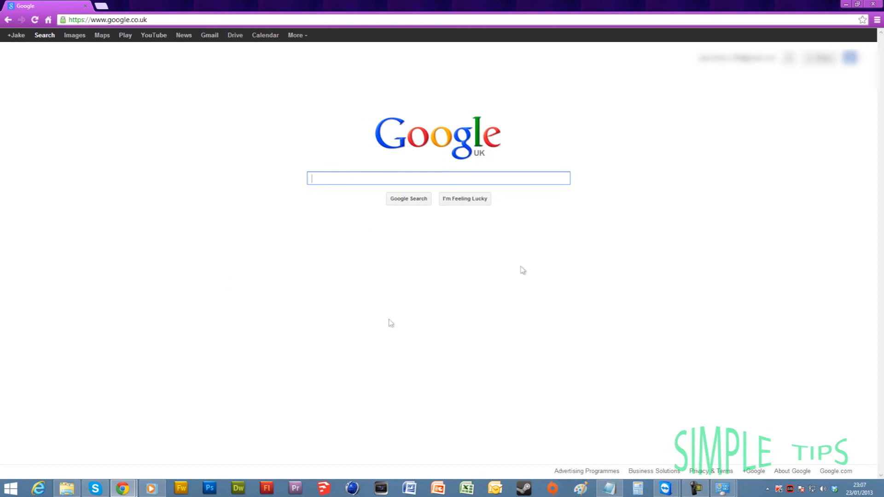